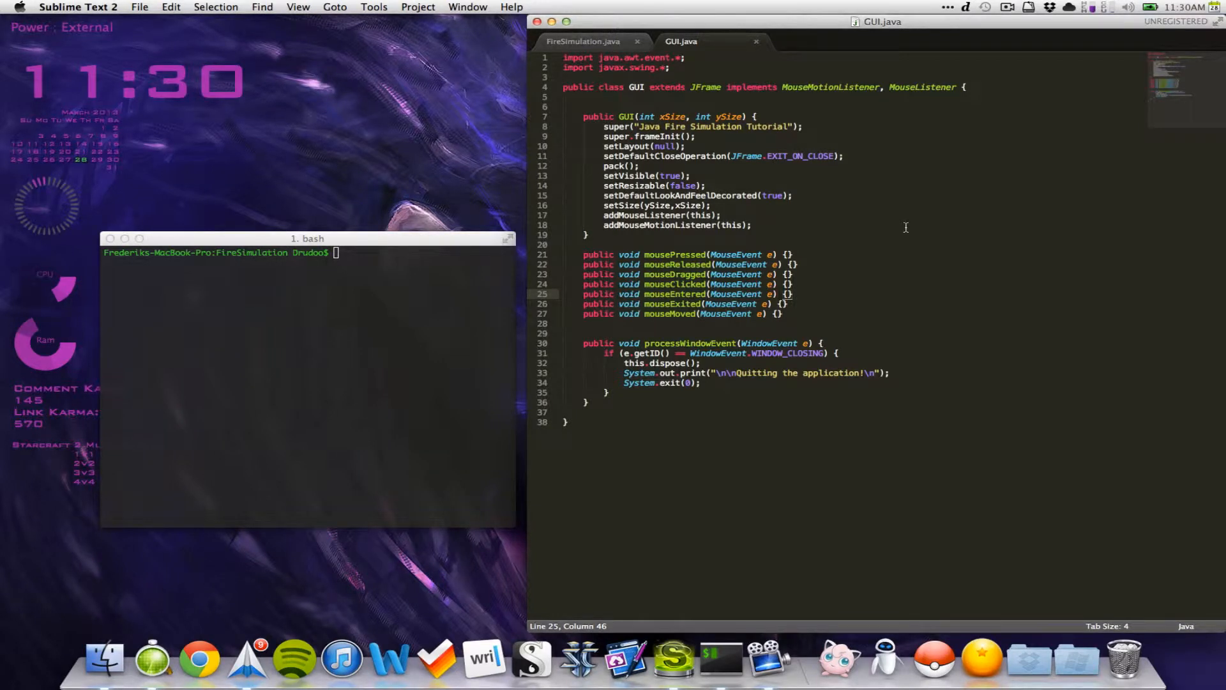
mouse_move(832, 268)
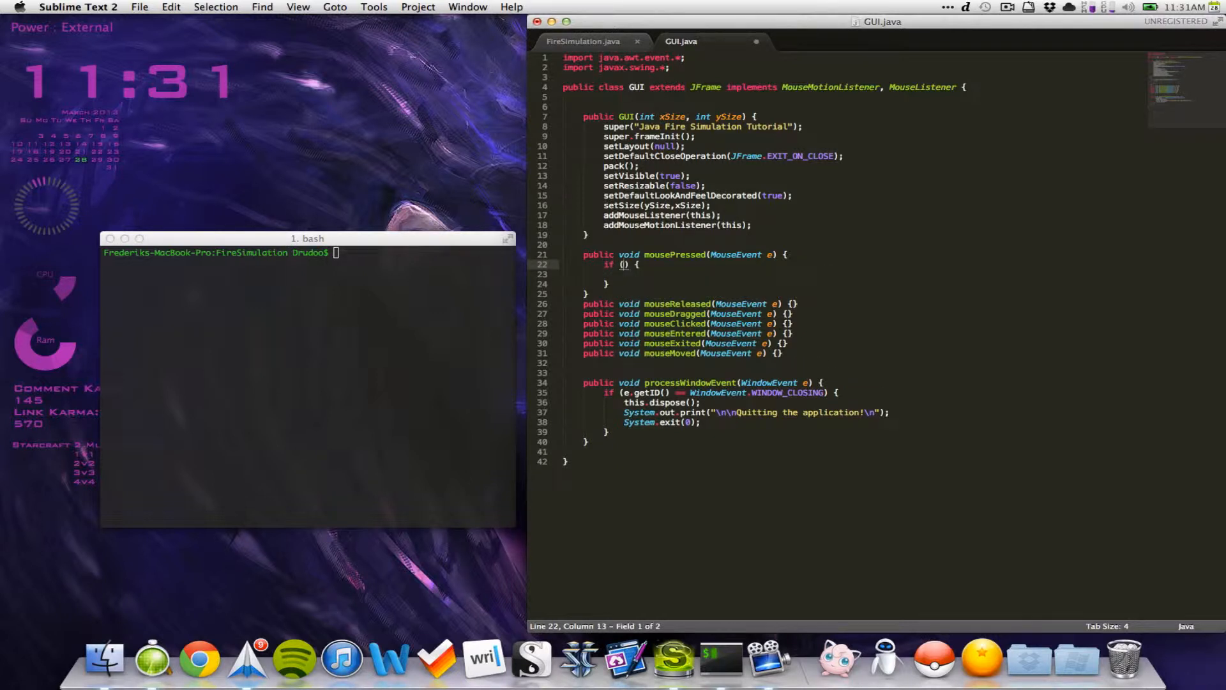
- Write the mousePressed condition e.getButton() == MouseEvent.BUTTON1
type("e.getBut")
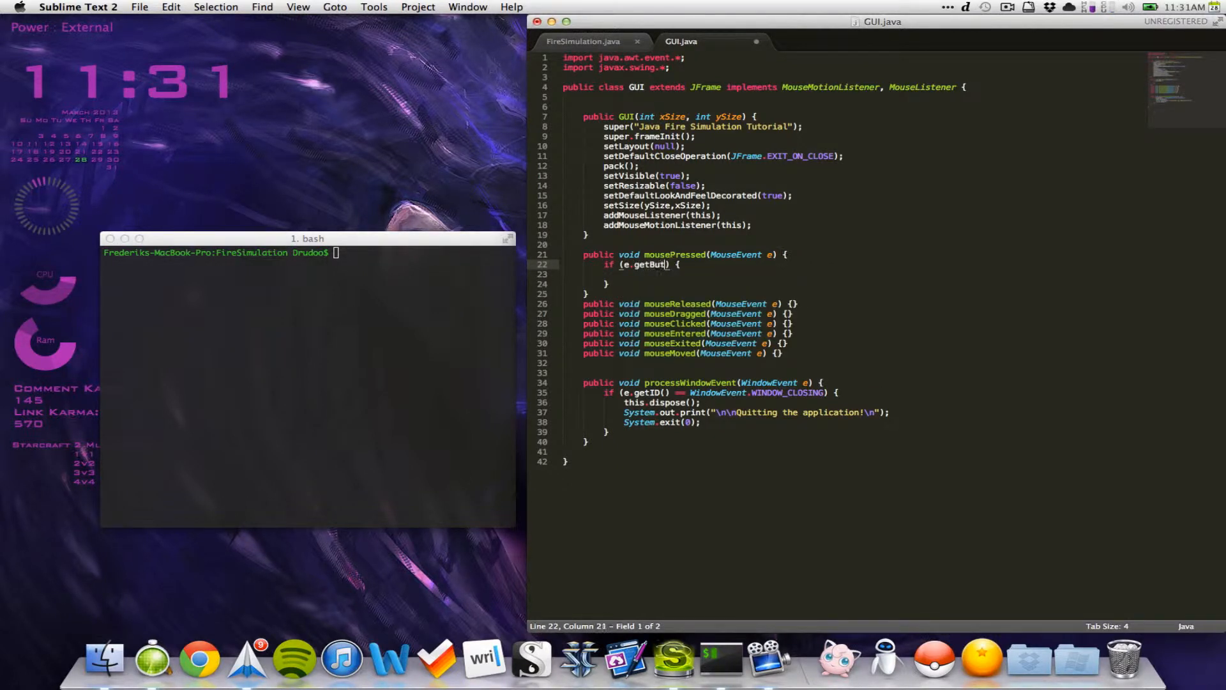
type("ton")
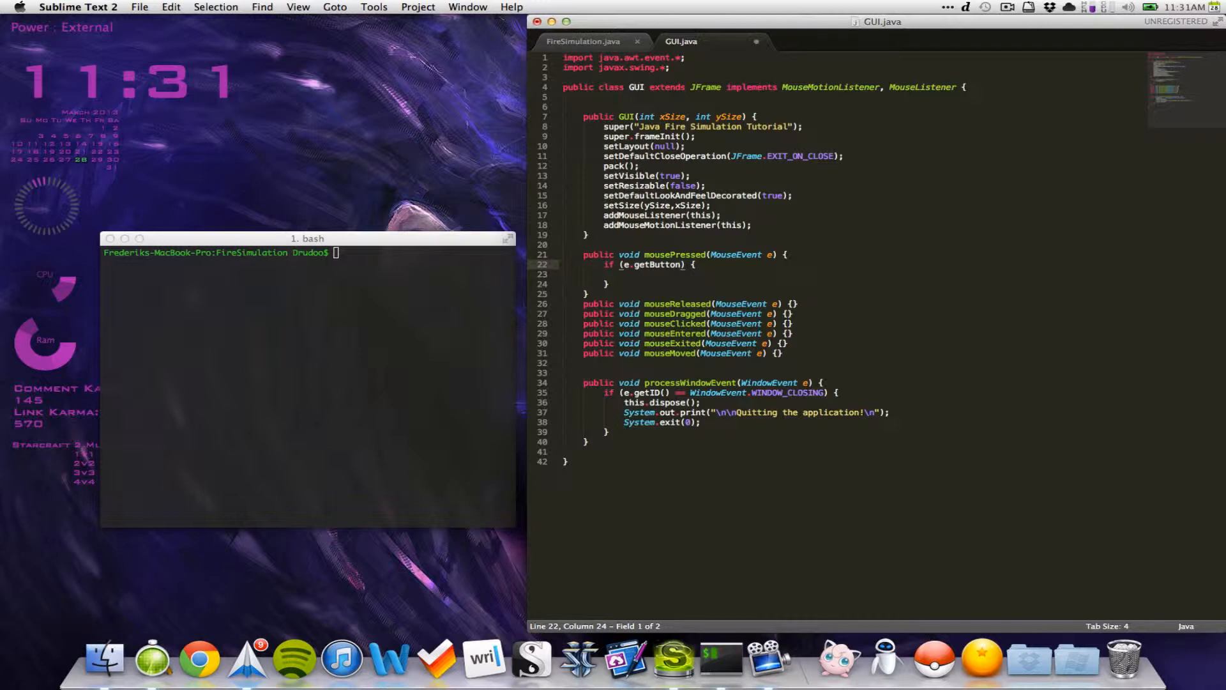
type("()")
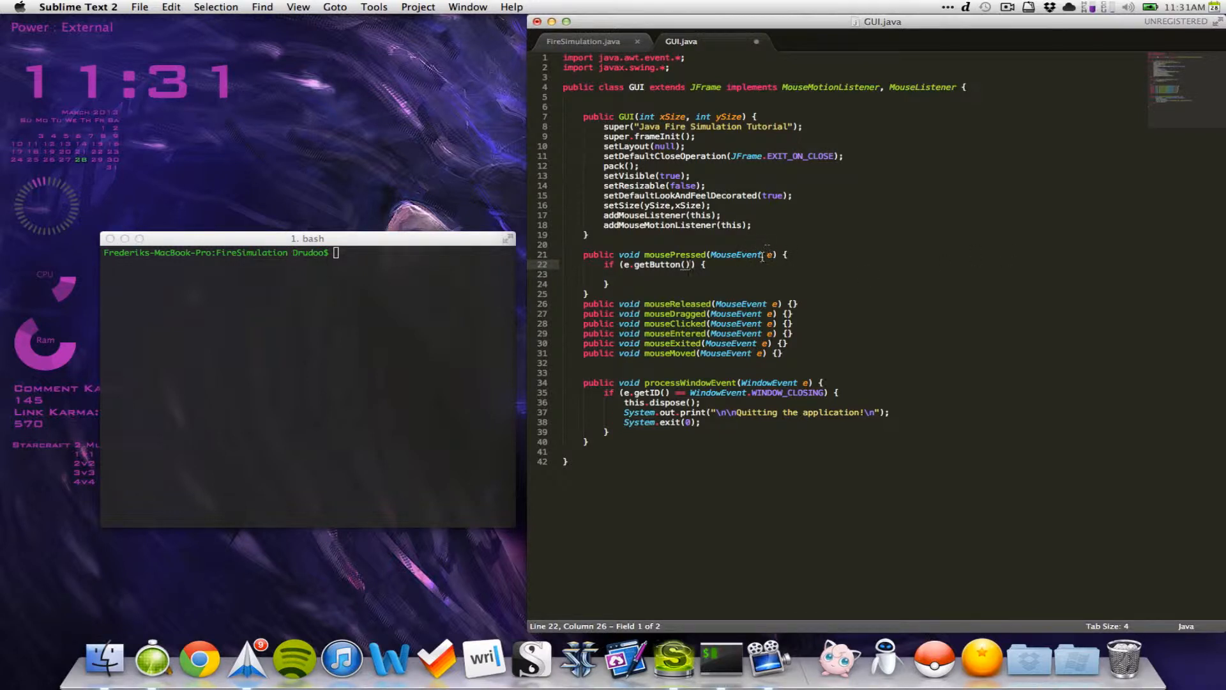
mouse_move(777, 288)
type("==")
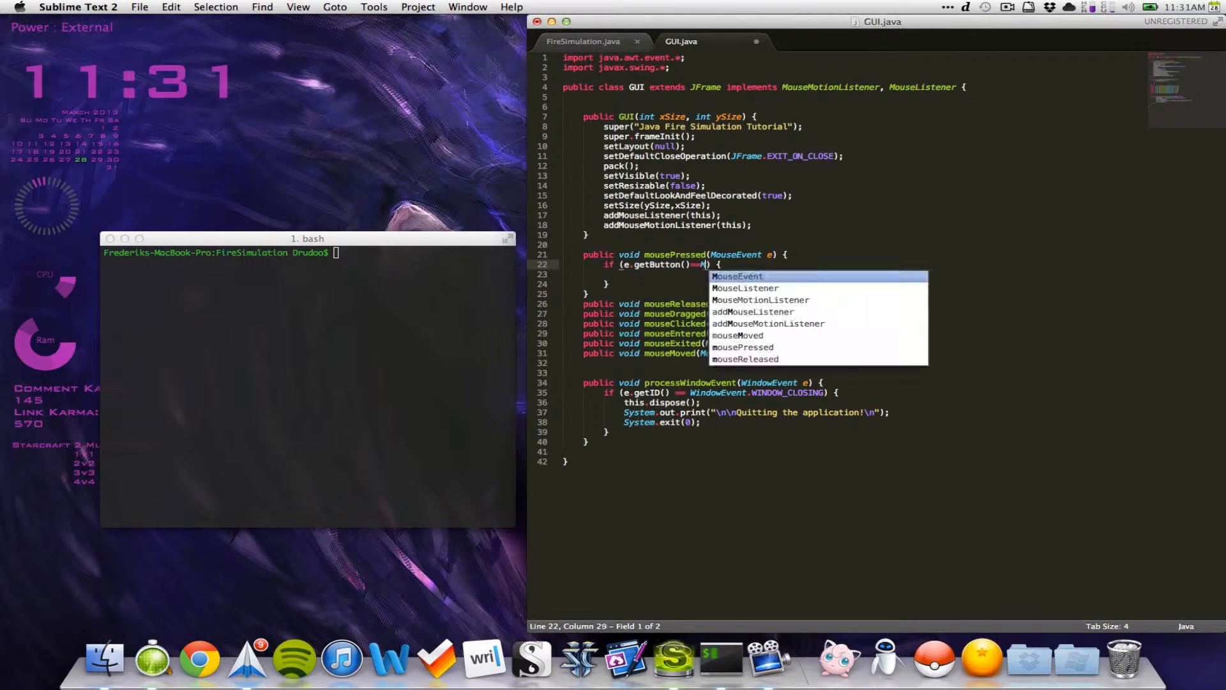
type("MouseEvent.")
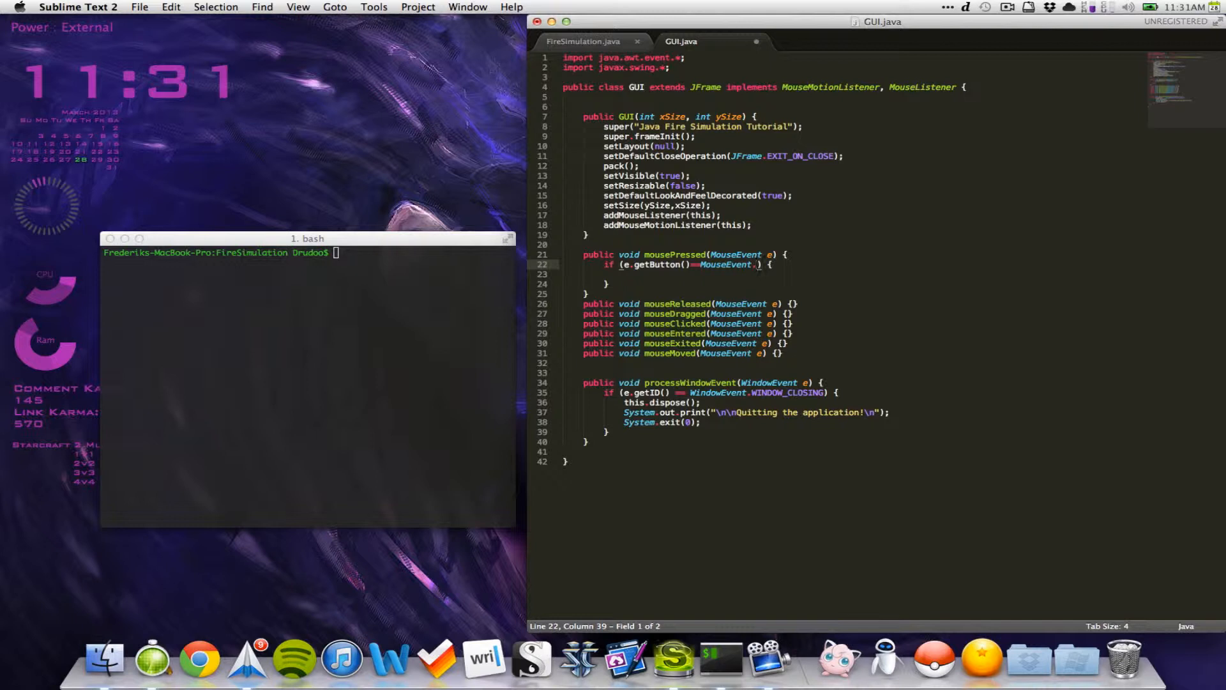
type("BUTTE")
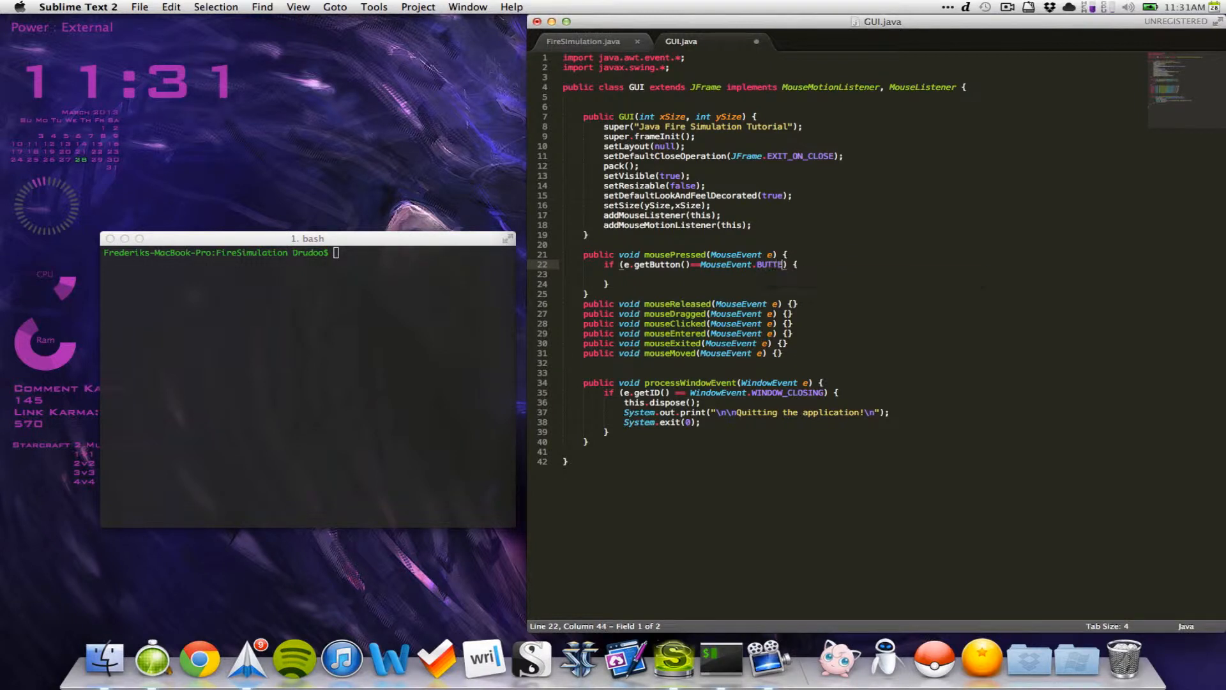
type("N1")
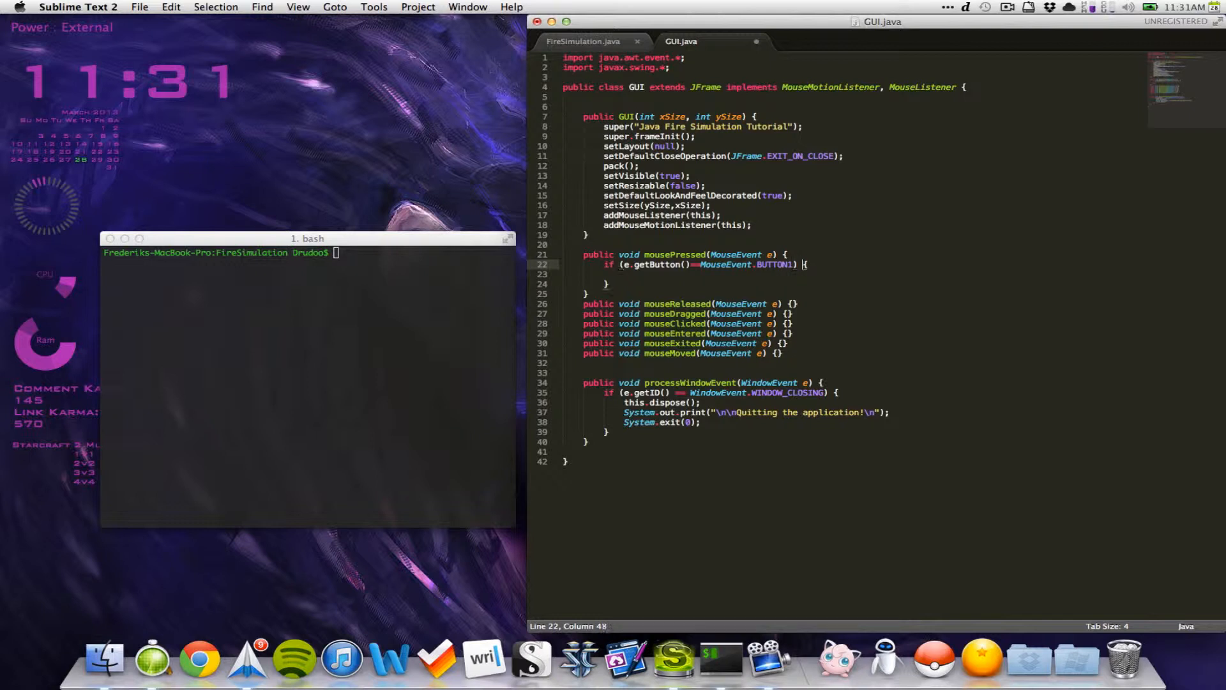
- Add a System.out.println printing "X:" + e.getX() + " Y:" + e.getY() inside the branch
type("System.out.println();")
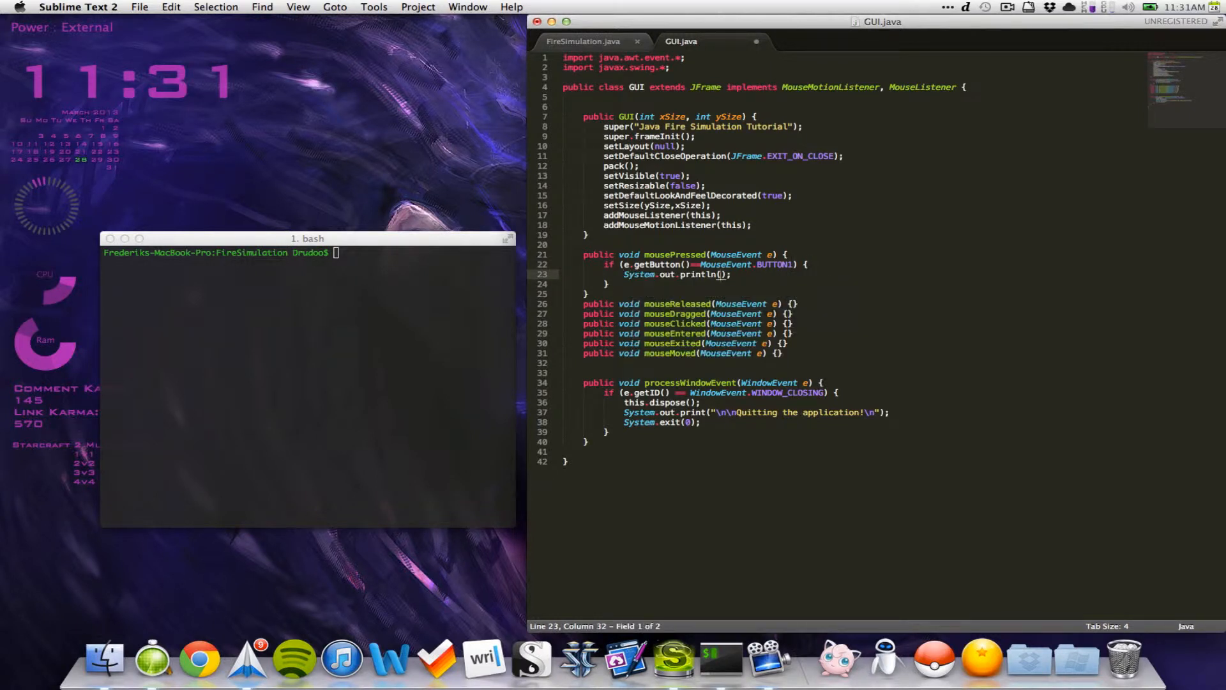
type("\"")
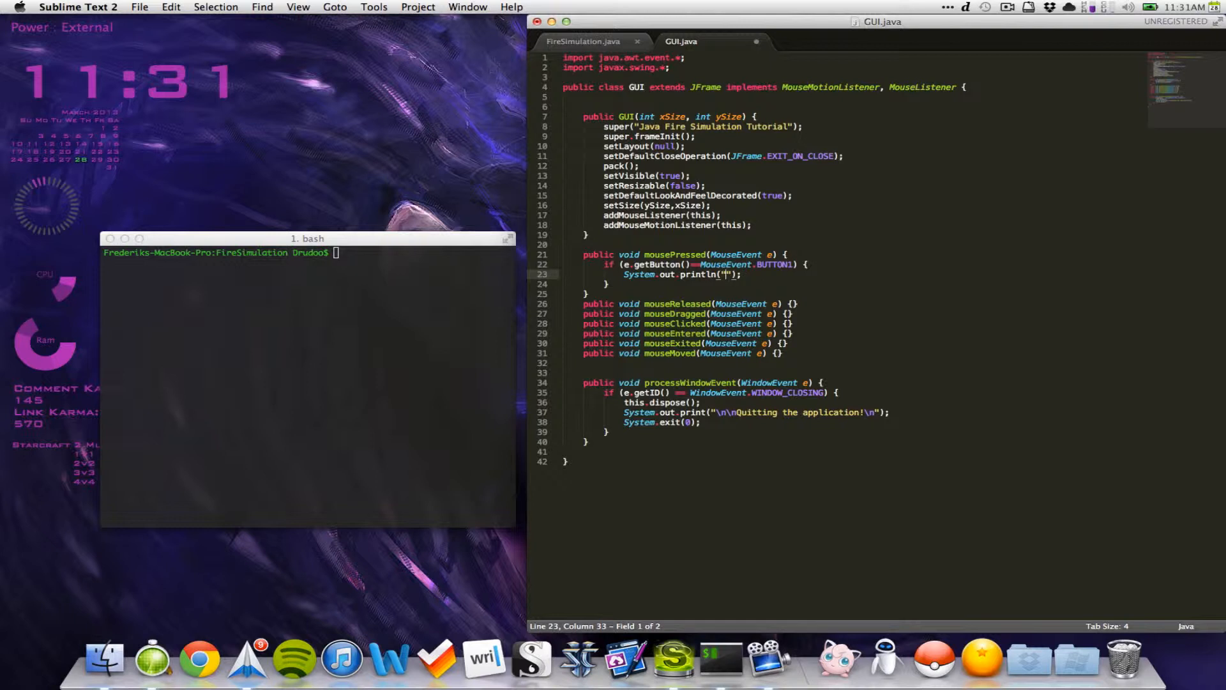
type("X:")
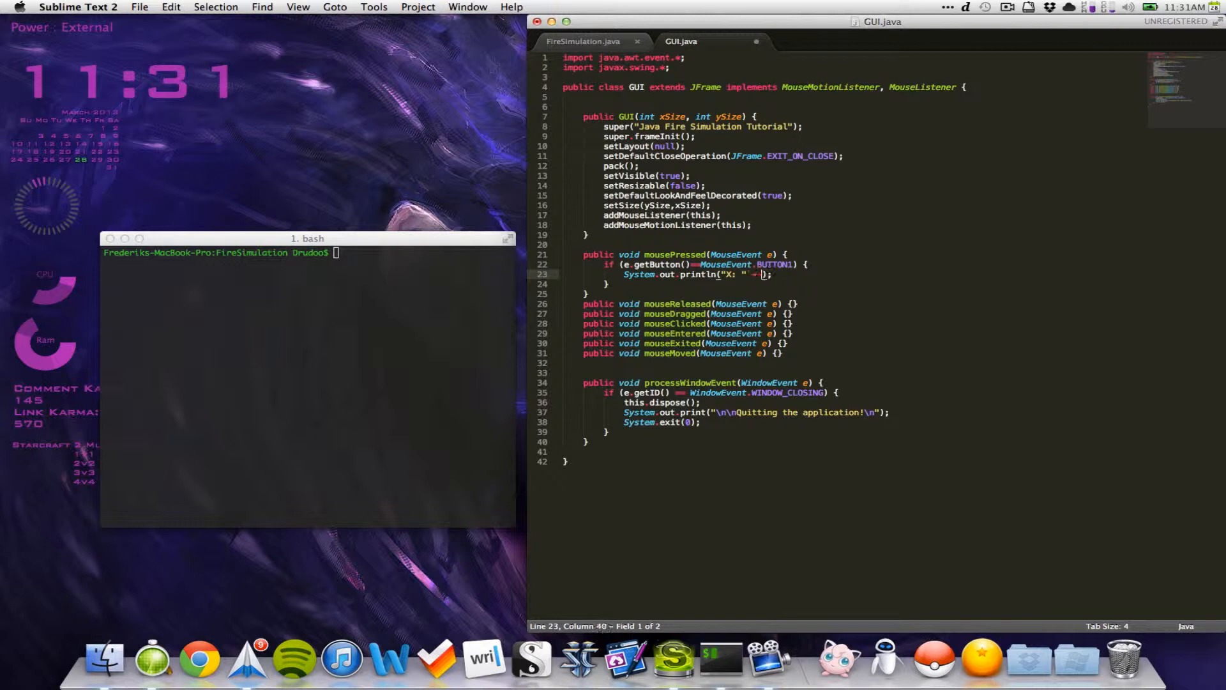
type("e.")
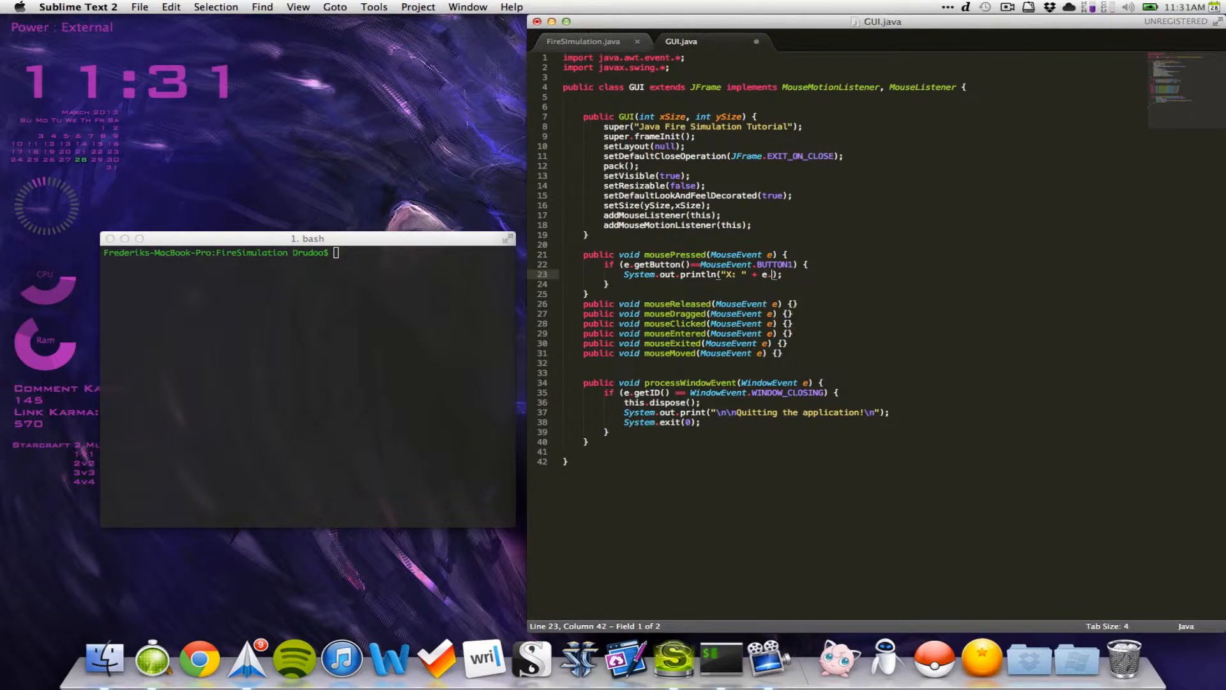
type("getX()")
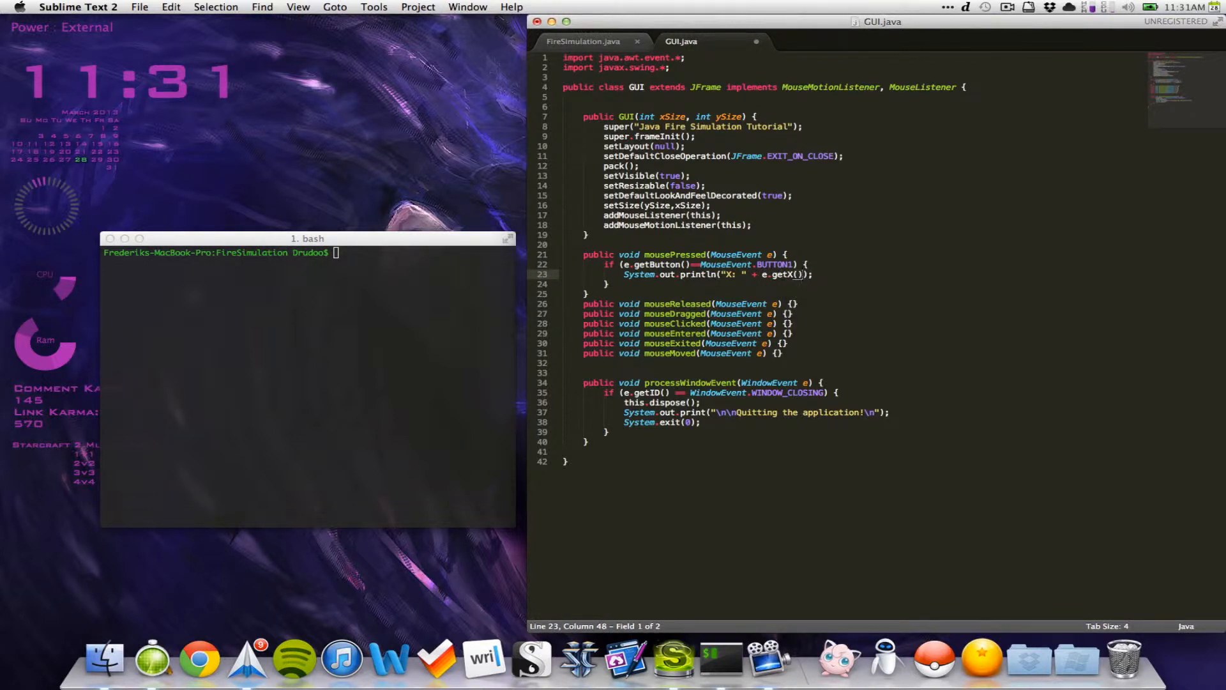
type("+ \" \"")
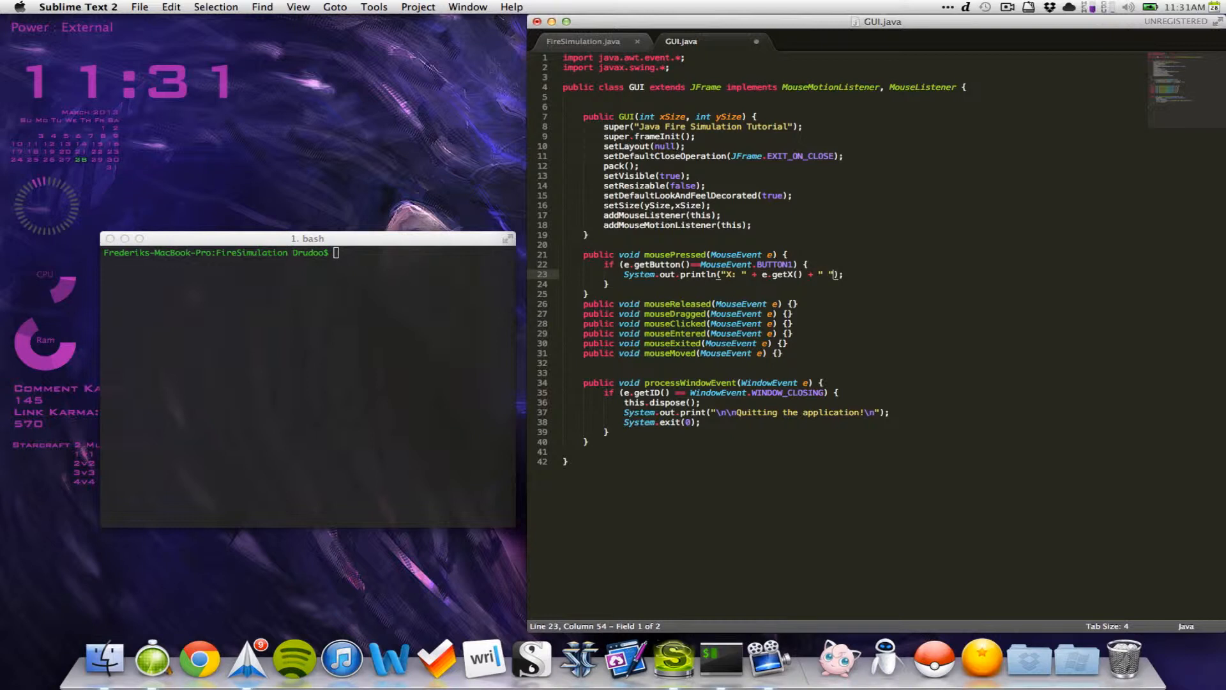
type("Y:")
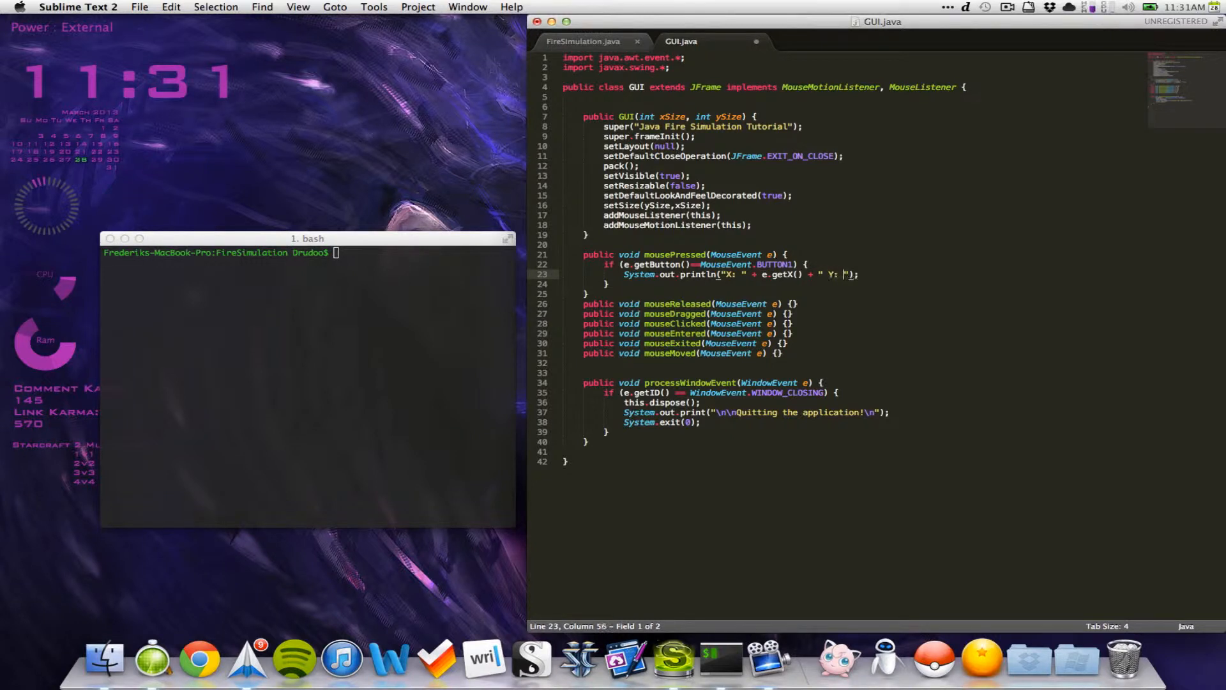
type("e.get")
left_click(309, 252)
type("java FireSimulation 600 1000")
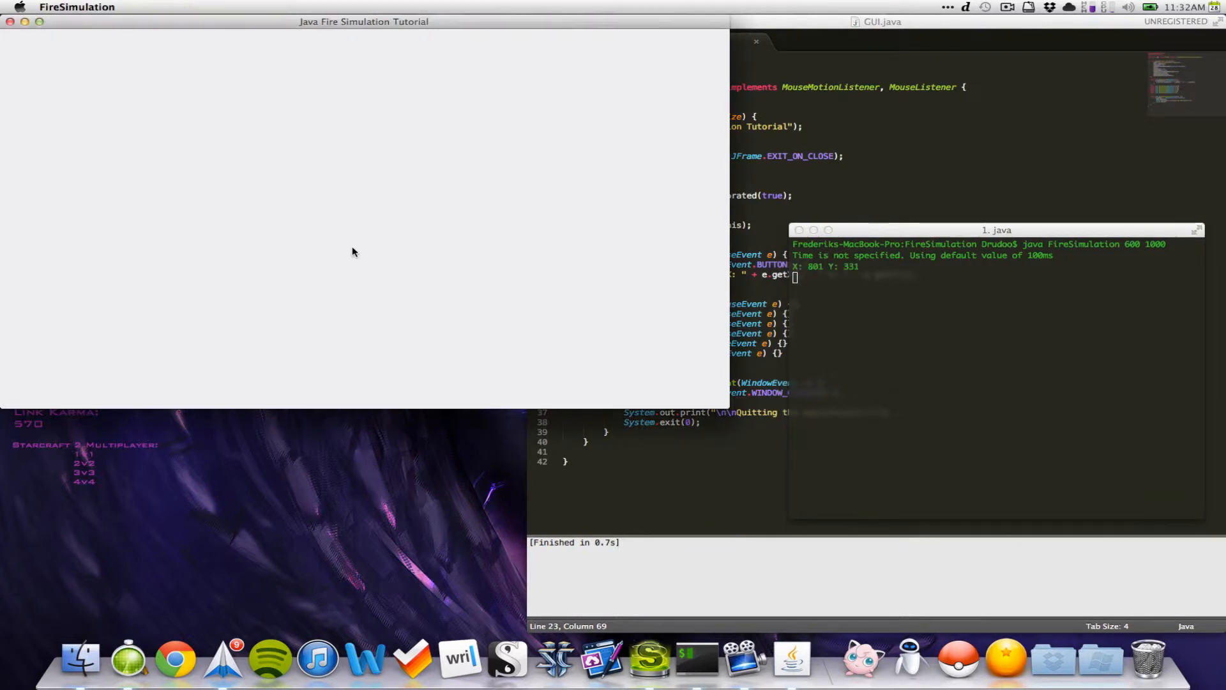
mouse_move(617, 366)
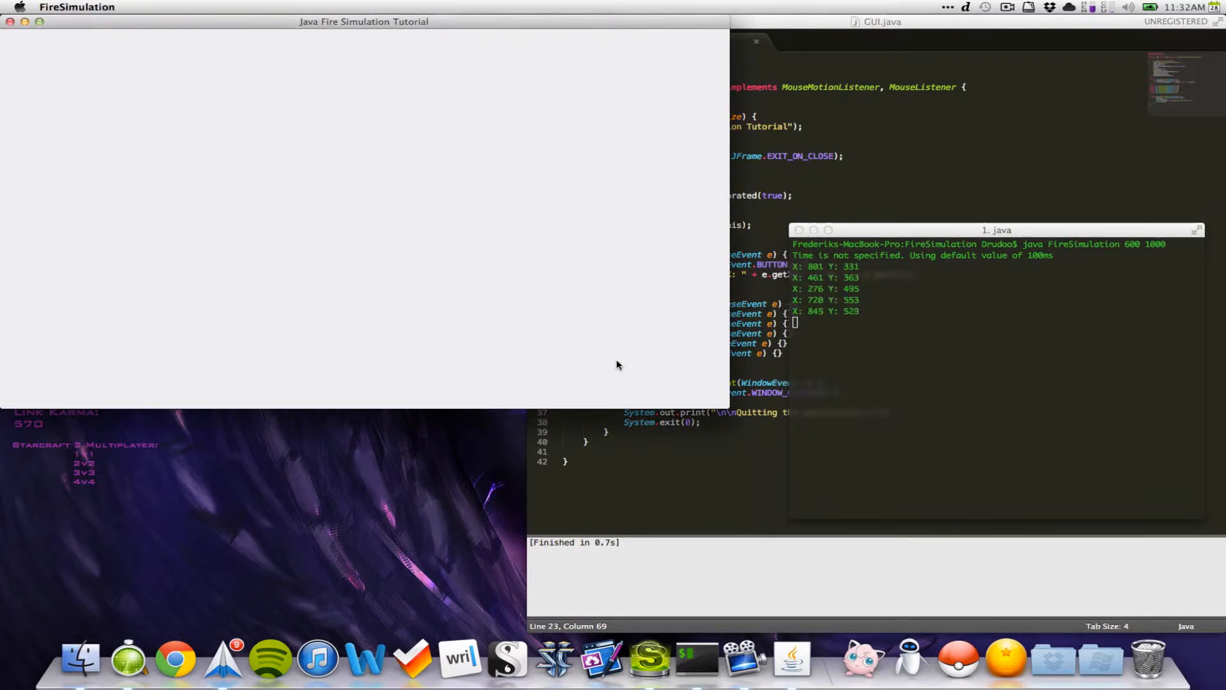
mouse_move(163, 229)
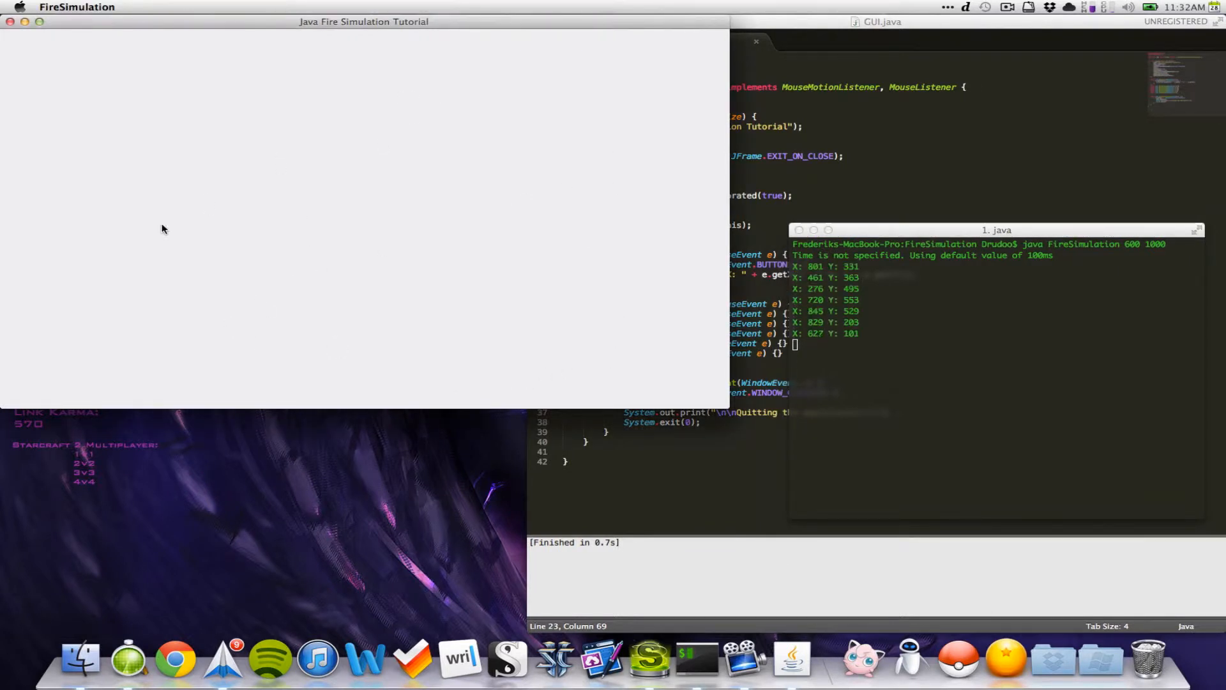
mouse_move(379, 75)
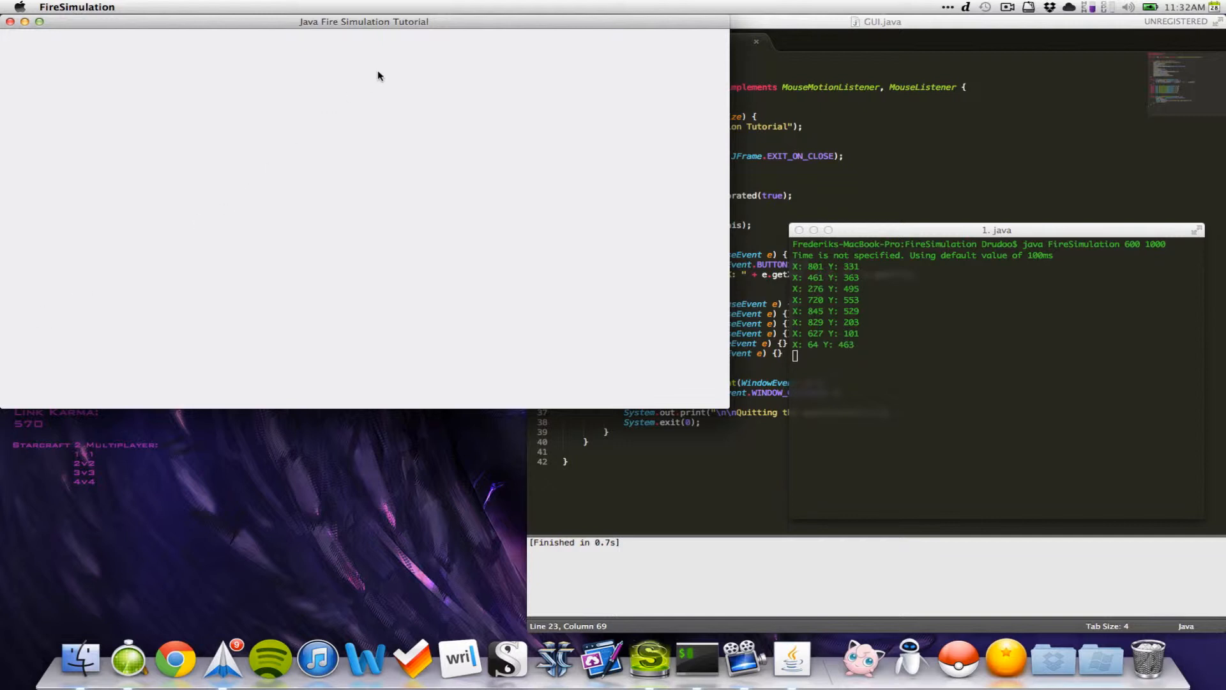
mouse_move(251, 207)
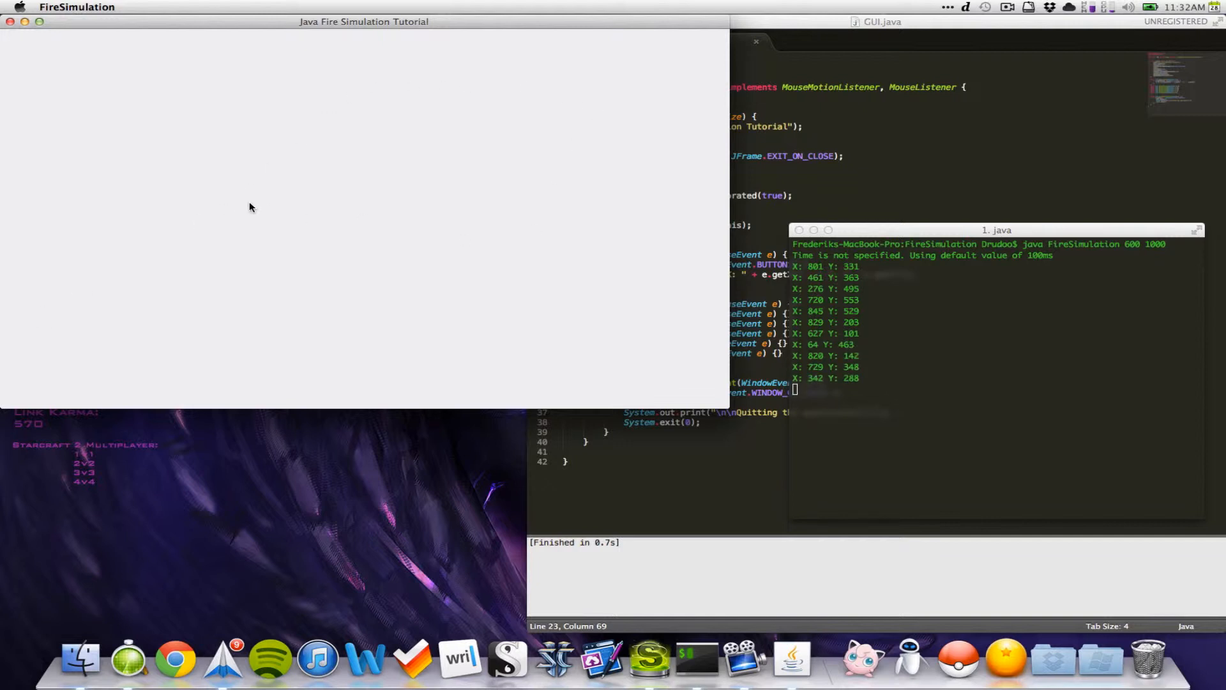
mouse_move(16, 58)
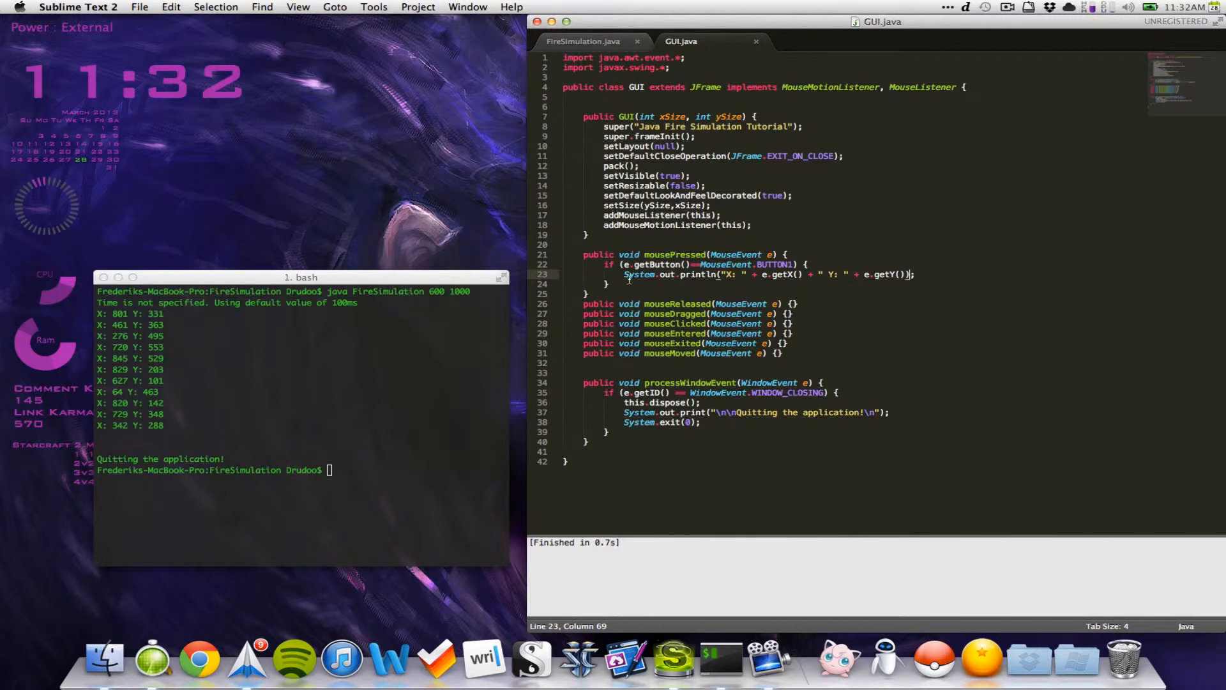
- Add an empty else-if branch checking e.getButton() == MouseEvent.BUTTON3
type("else if () {")
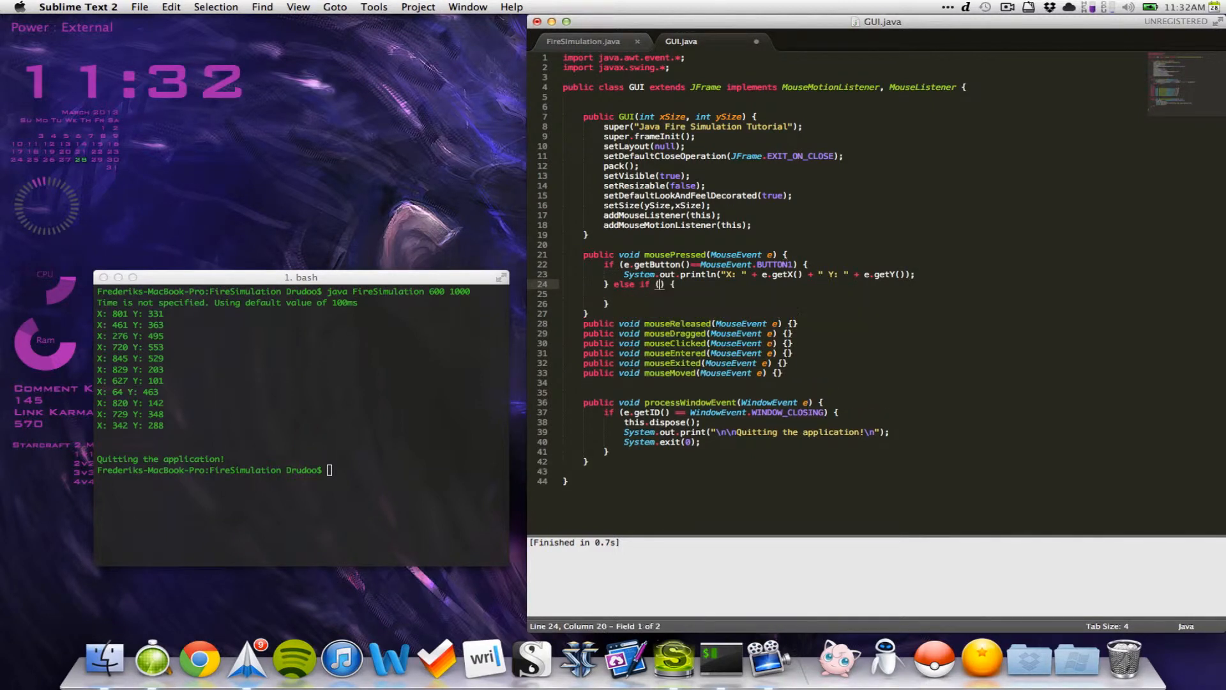
type("e")
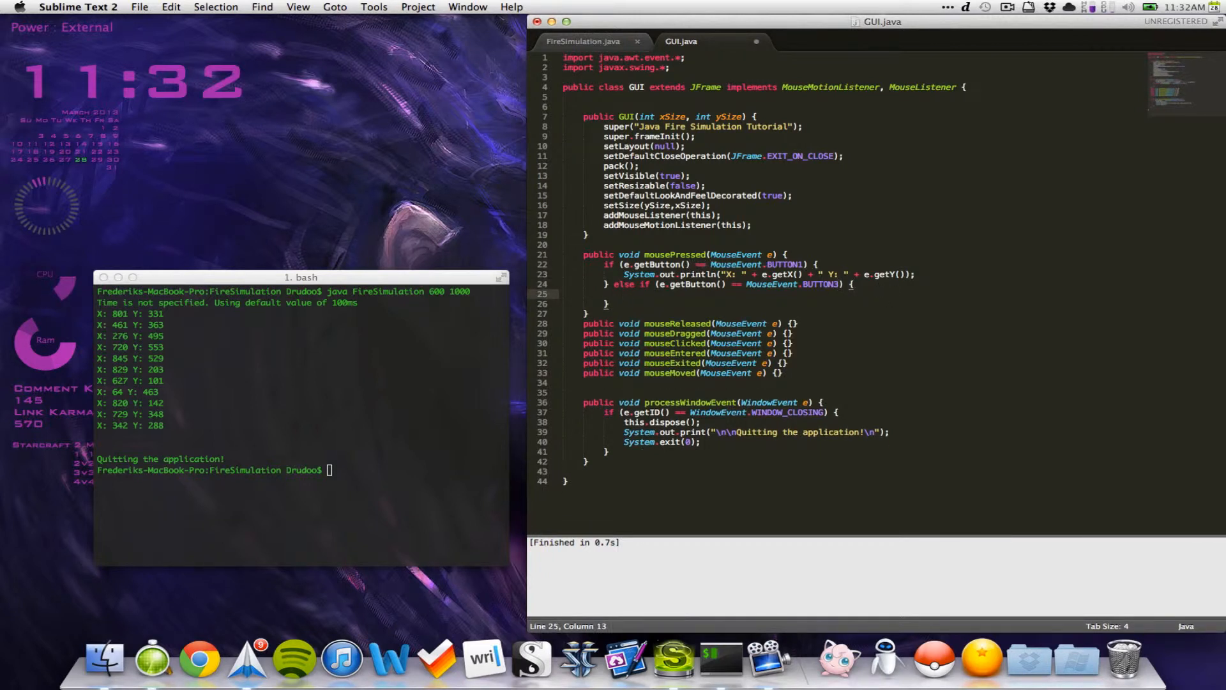
- Copy the println into the BUTTON3 branch and label them Left X/Y and Right X/Y
left_click(626, 275)
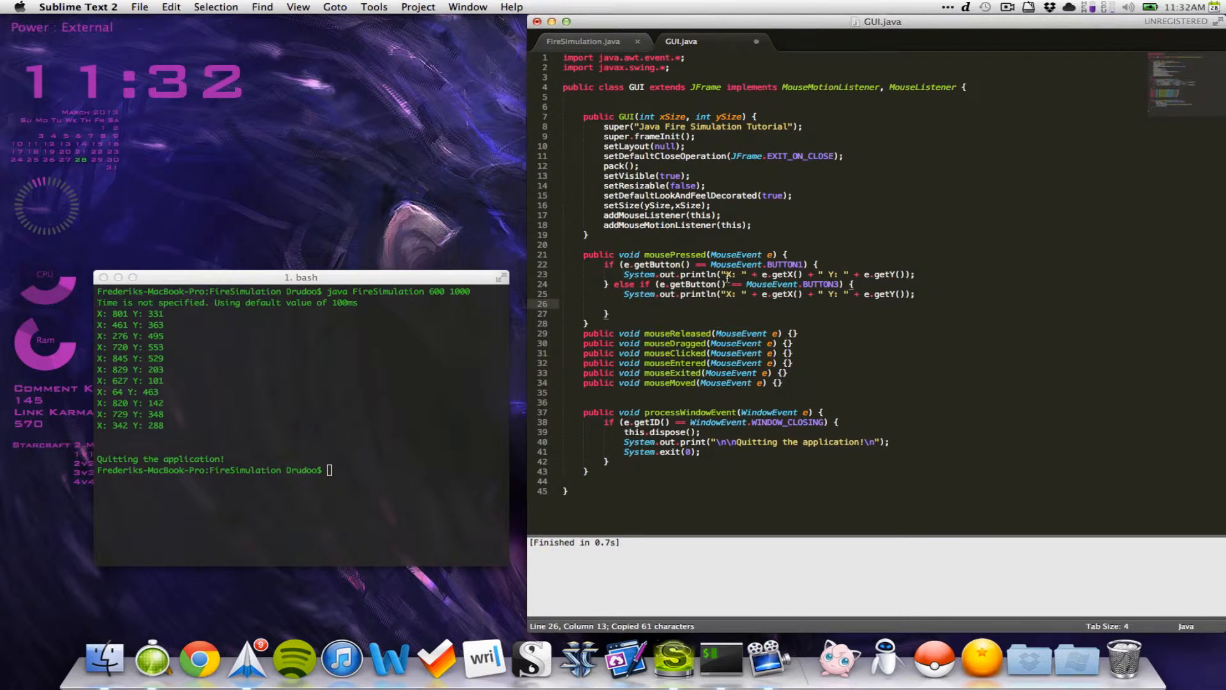
left_click(836, 275)
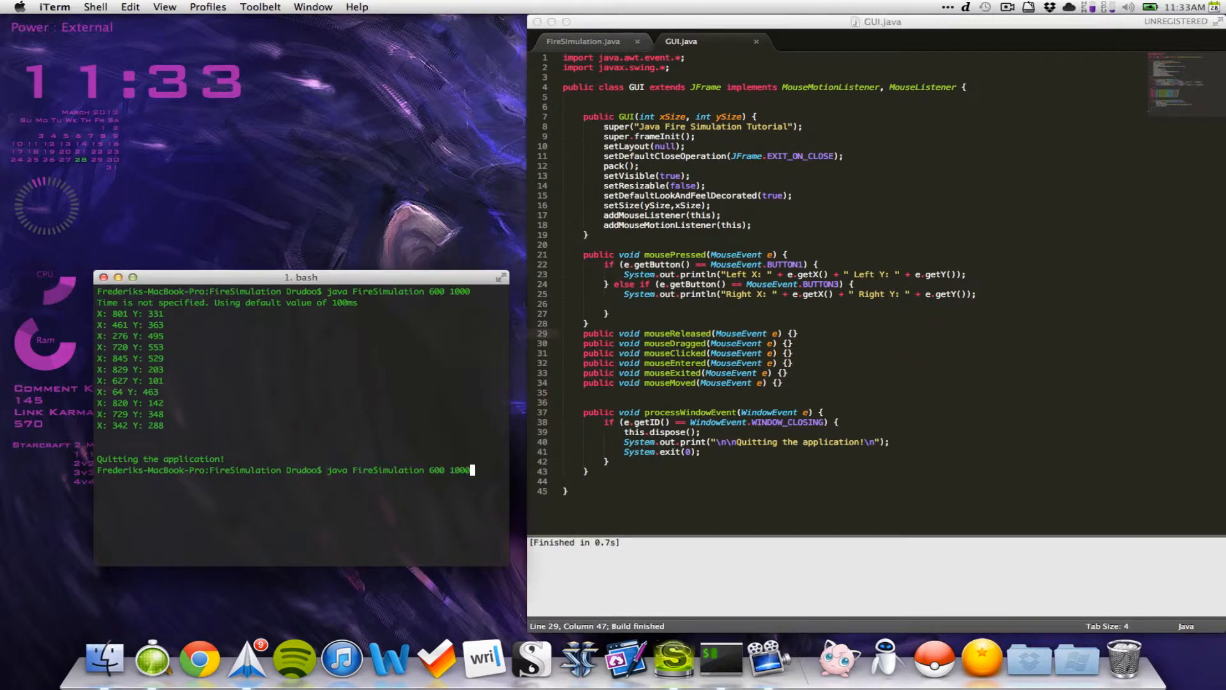
- Run java FireSimulation 600 1000 and log left and right presses in its window
key("Return")
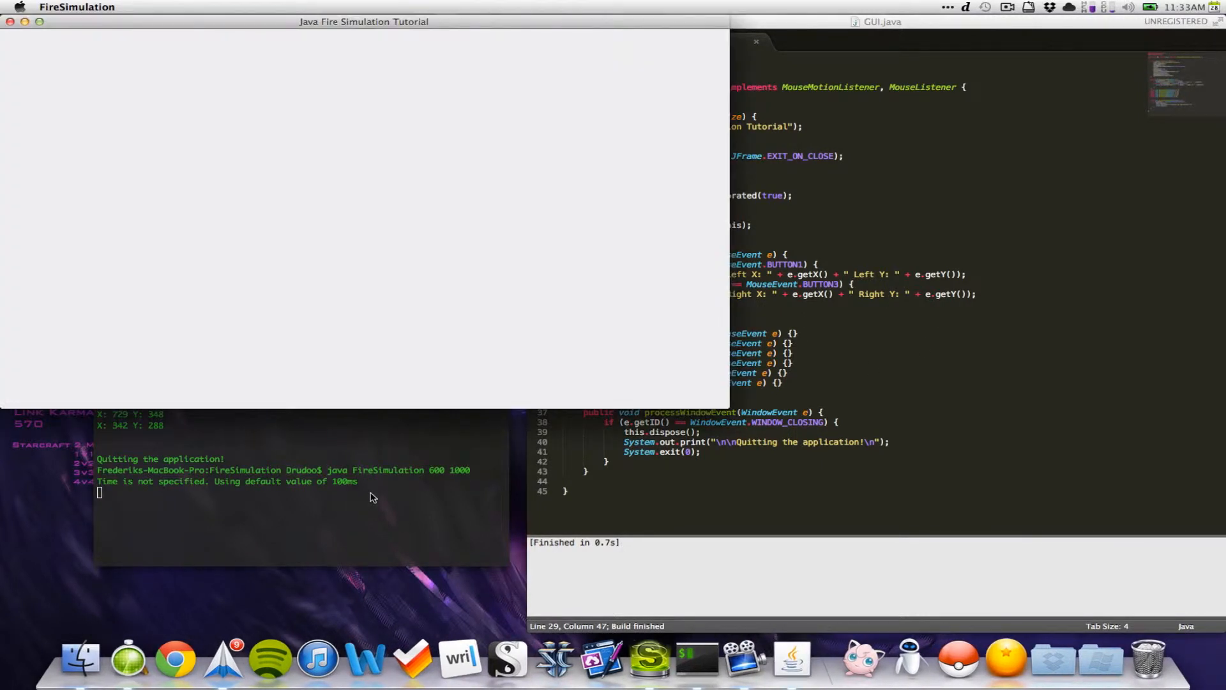
left_click(346, 139)
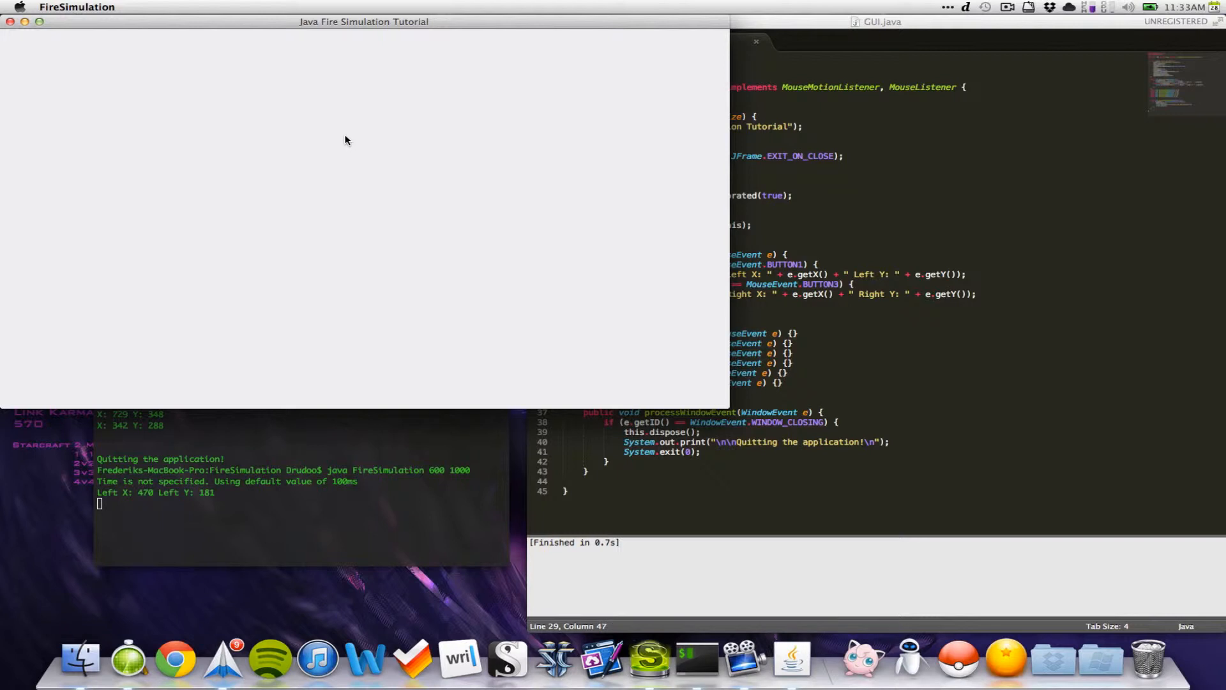
left_click(340, 213)
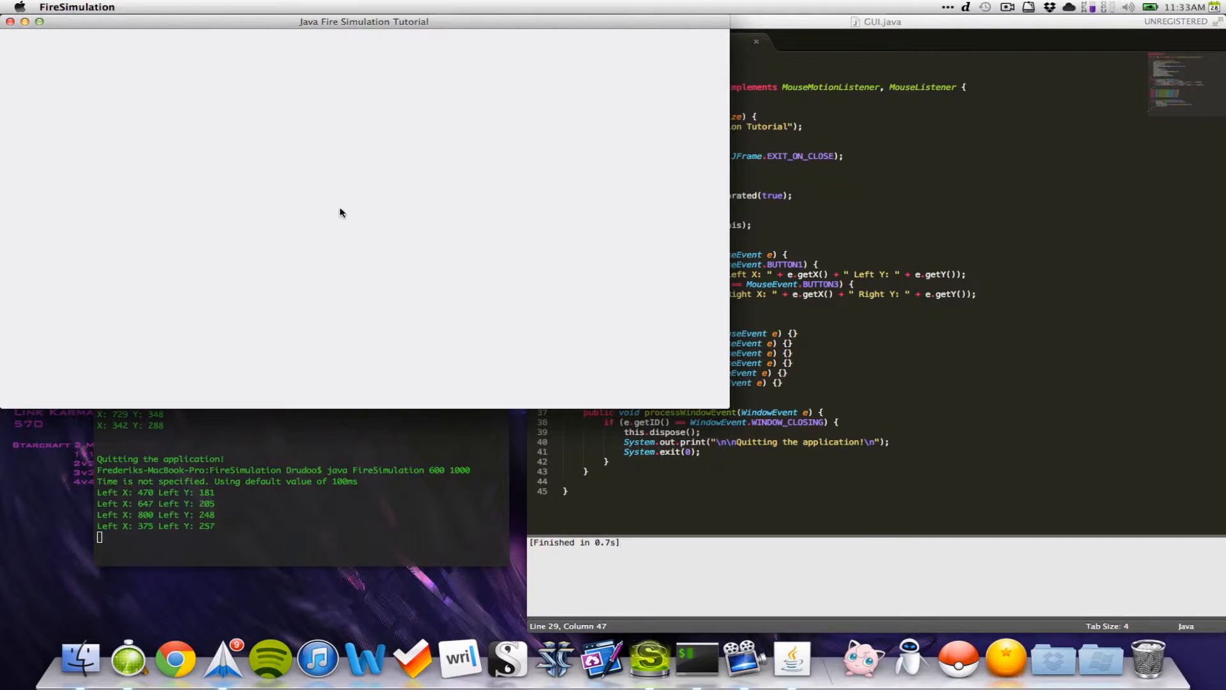
right_click(379, 198)
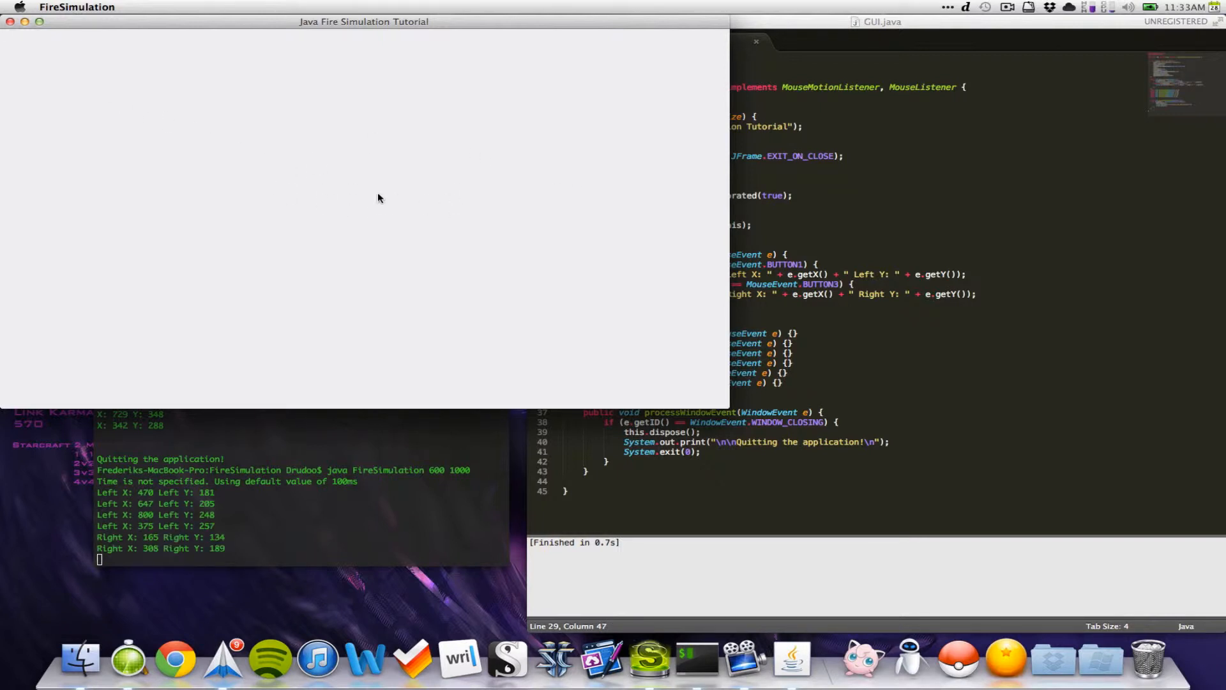
mouse_move(500, 228)
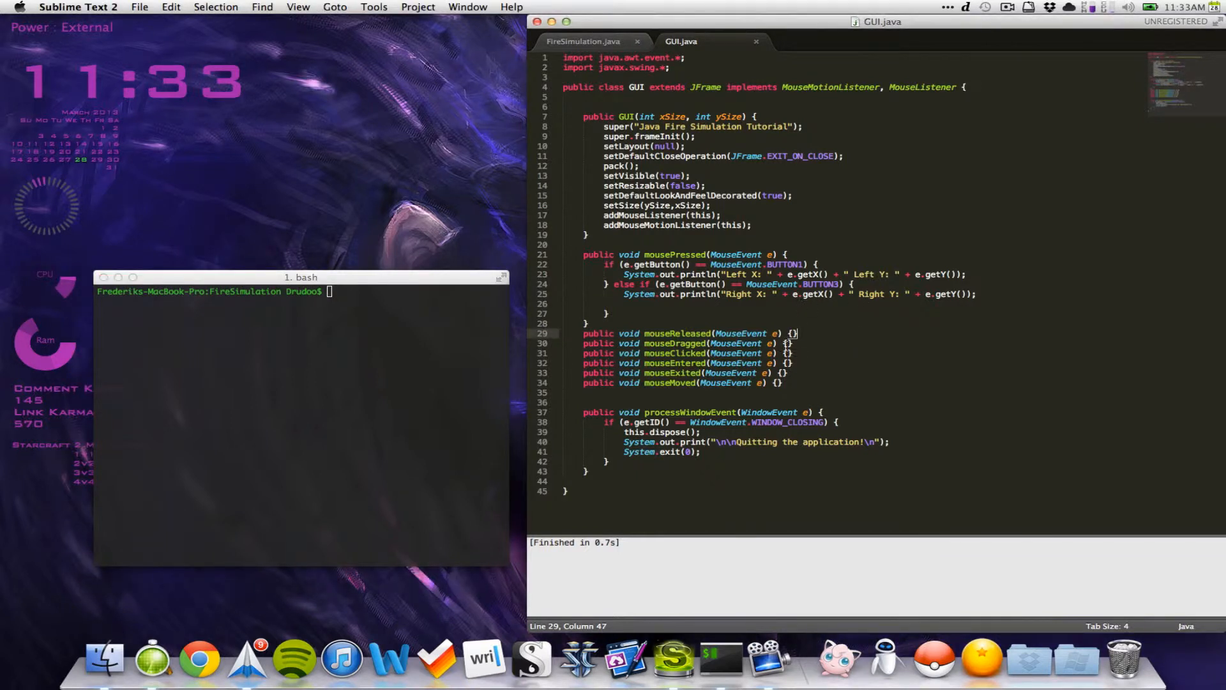
- Fill mouseDragged with a println of e.getX() and e.getY() labelled Dragging Left
left_click(585, 333)
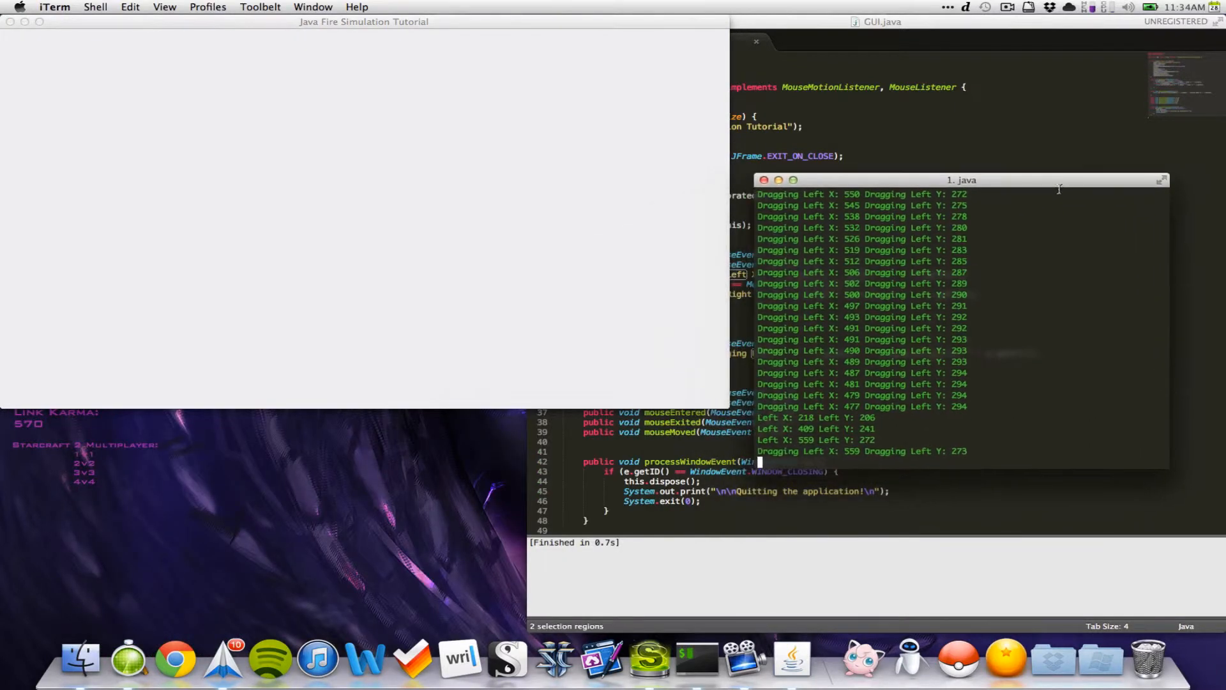
- Bring the terminal forward to read the Dragging Left coordinate output
left_click(267, 193)
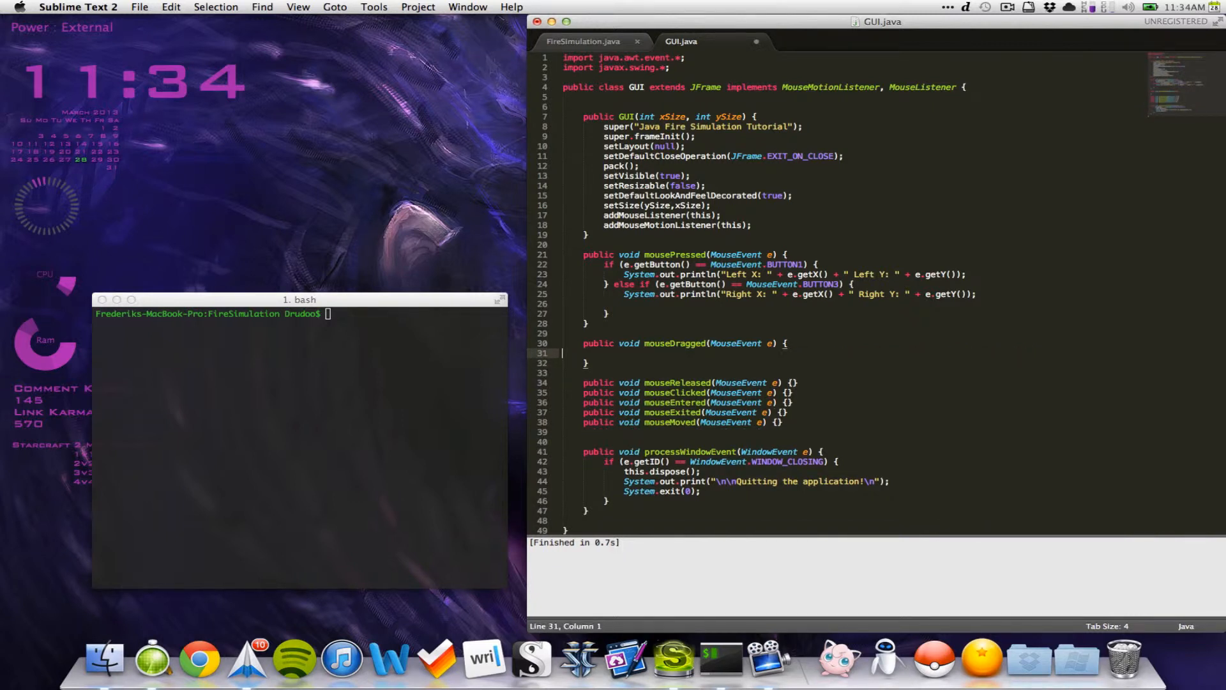
mouse_move(855, 252)
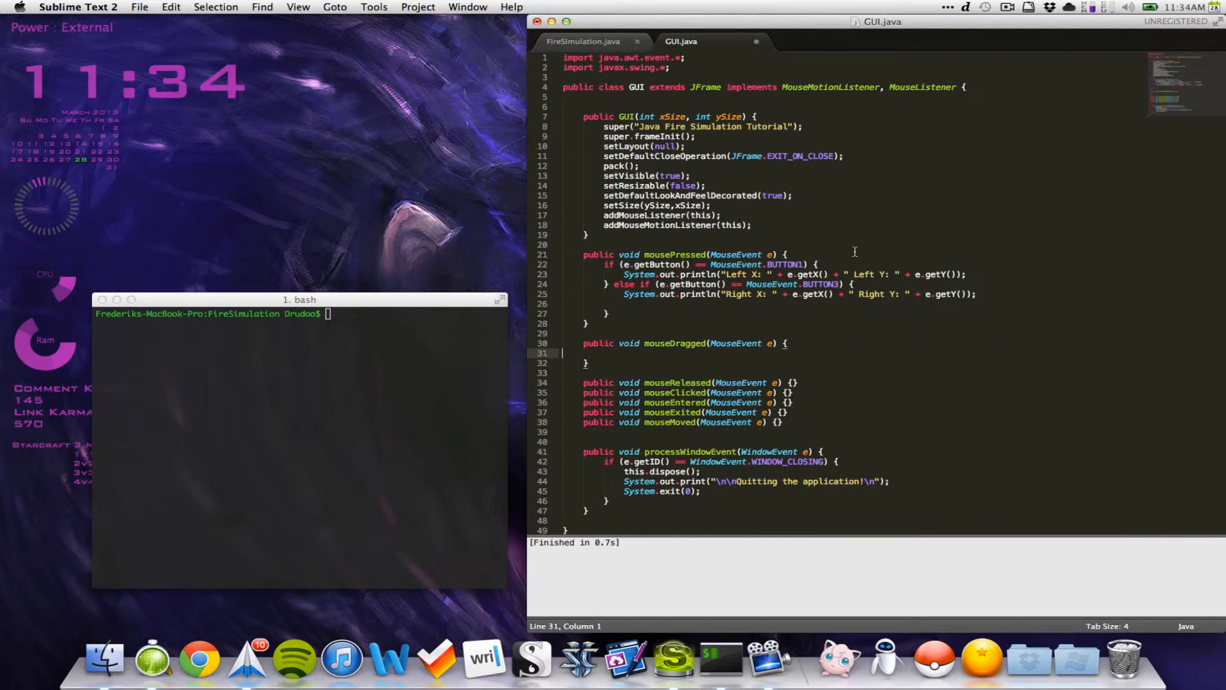
mouse_move(832, 266)
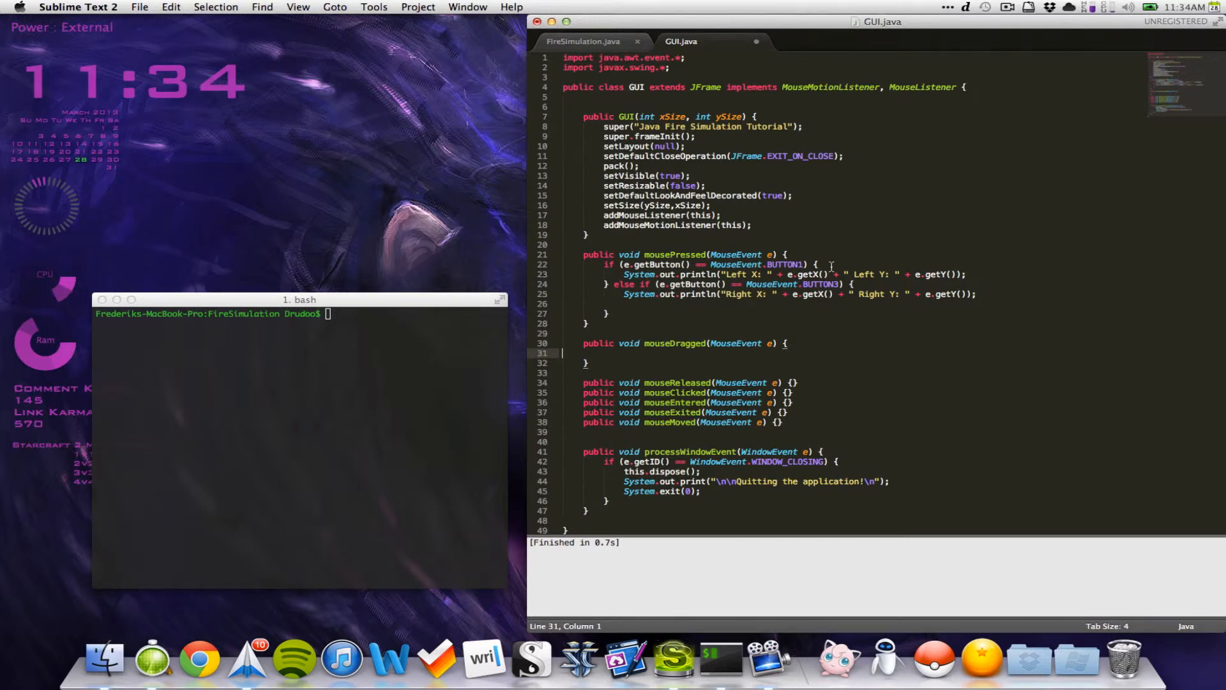
- Declare a private boolean dragging field at the top of the GUI class
left_click(975, 275)
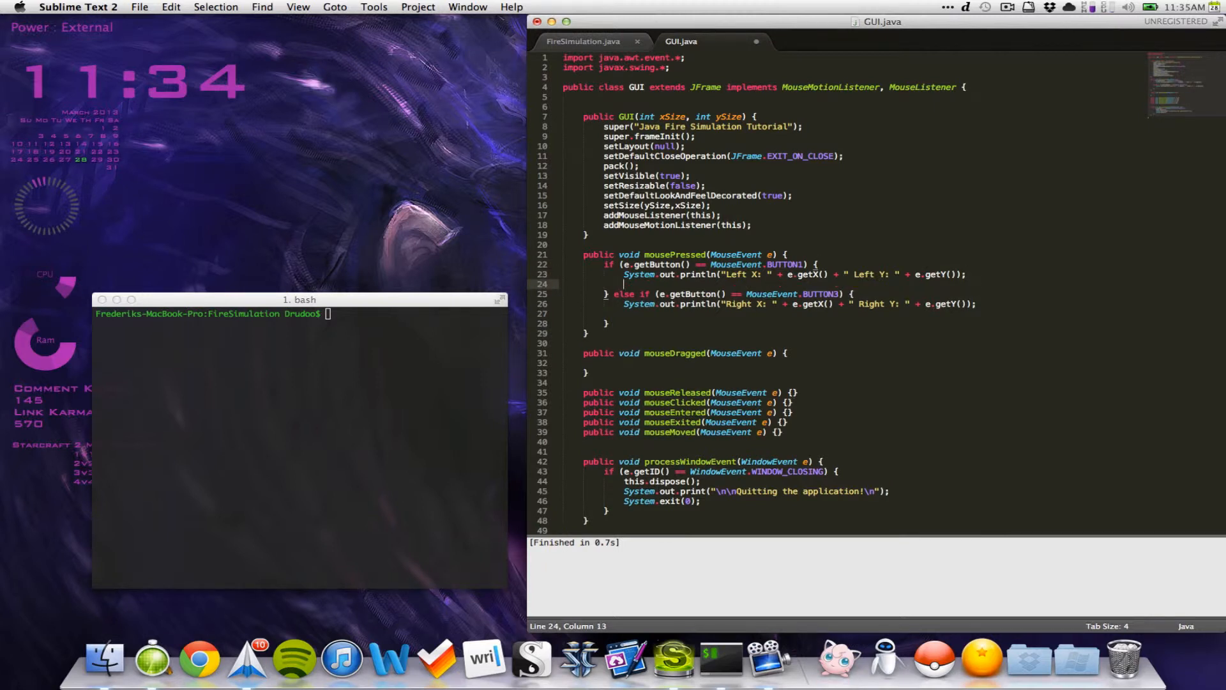
mouse_move(347, 328)
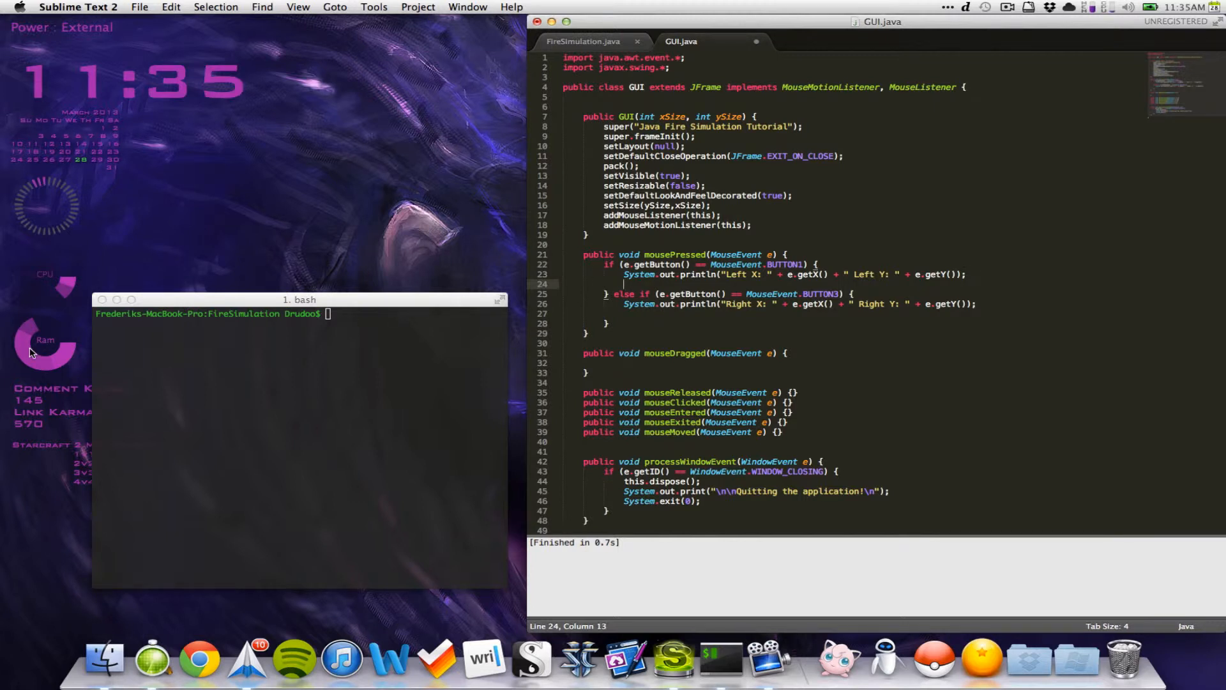
left_click(646, 106)
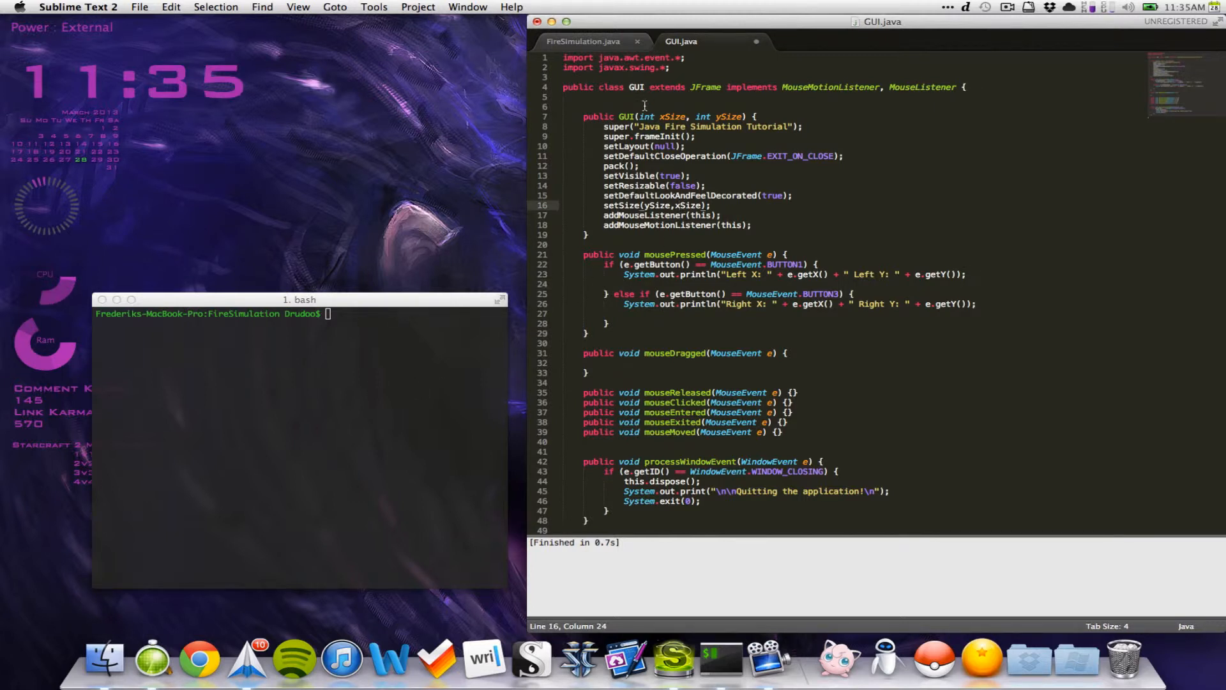
type("private boolean")
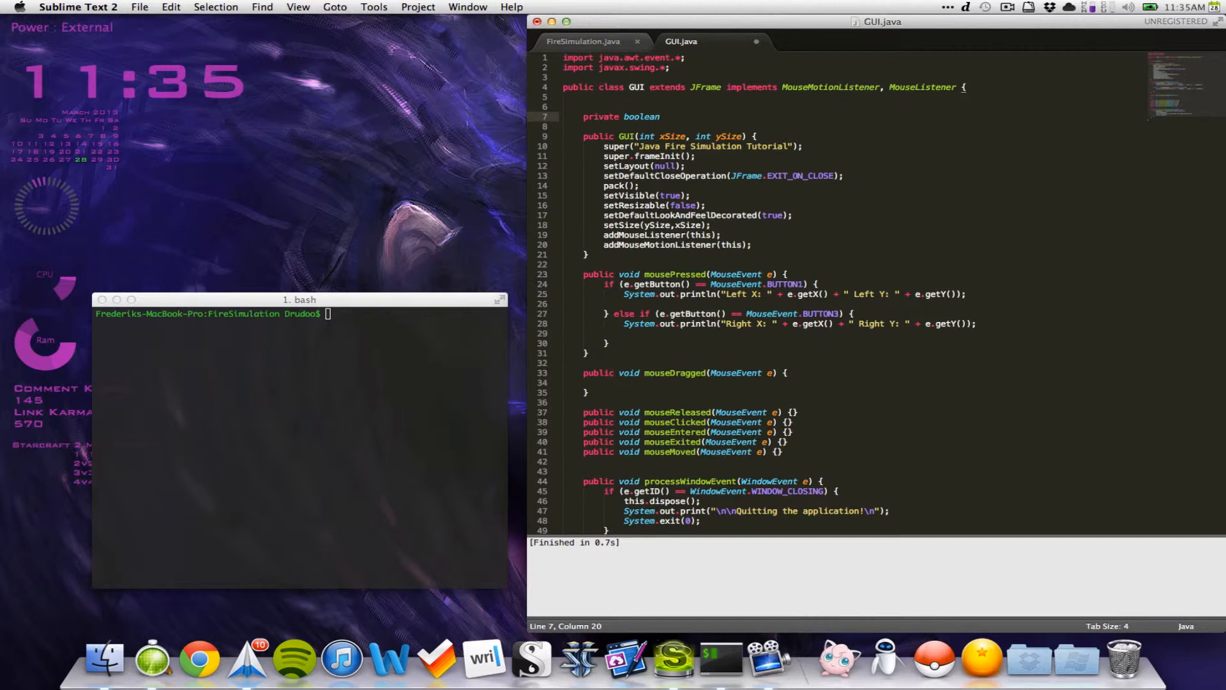
type("dragging;")
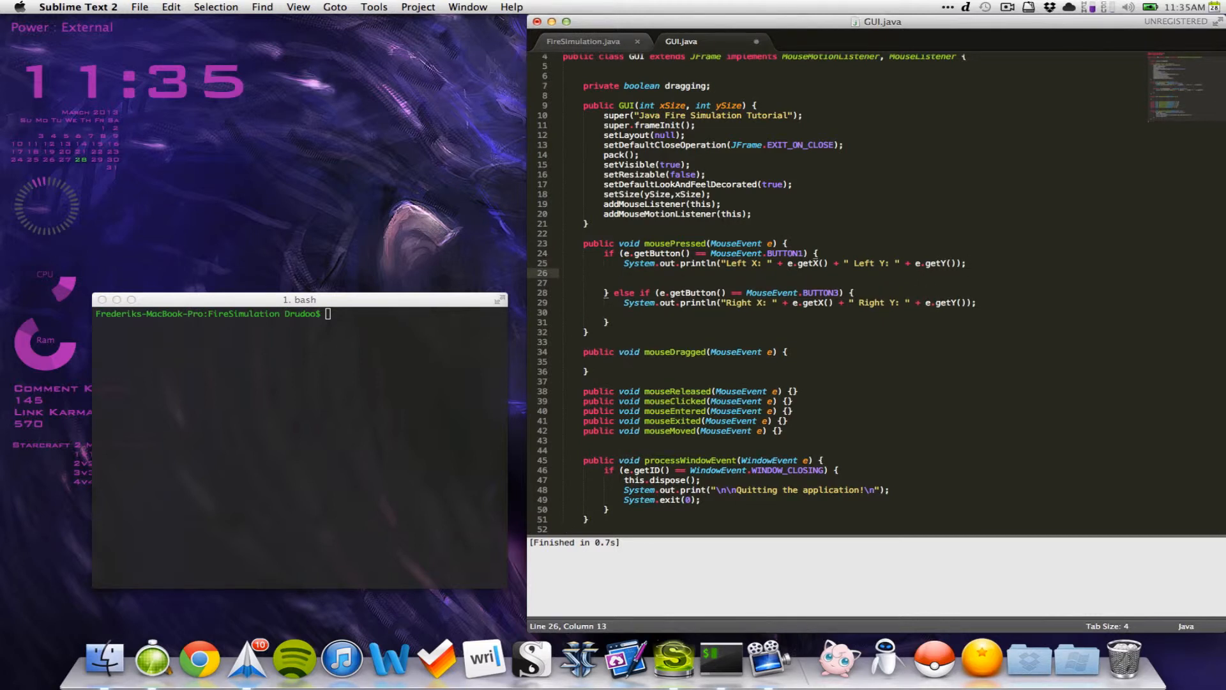
- Set dragging = true in the BUTTON1 branch and dragging = false in the BUTTON3 branch
type("dragging =")
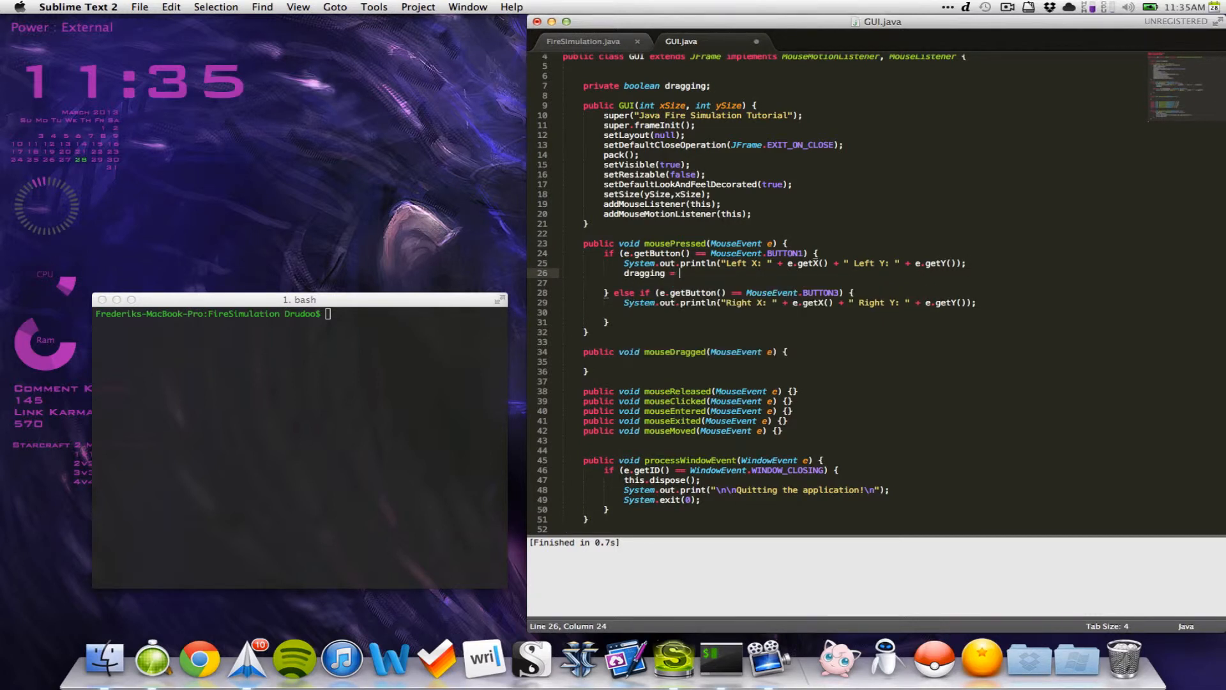
type("true")
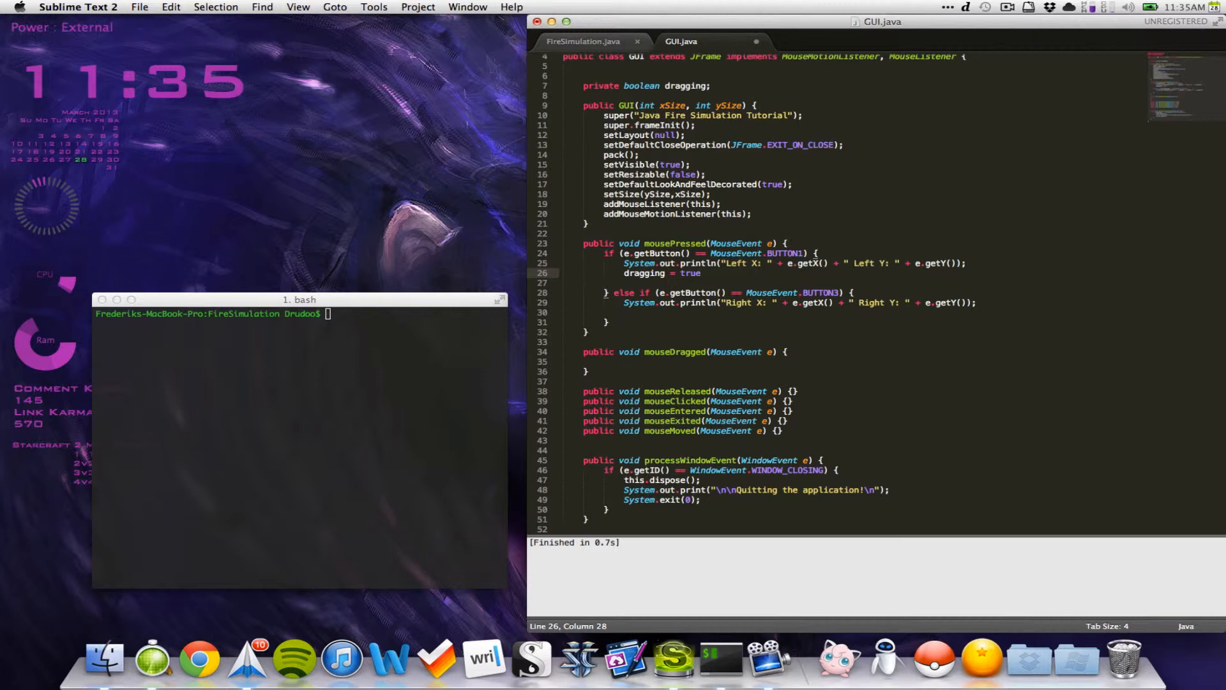
mouse_move(286, 286)
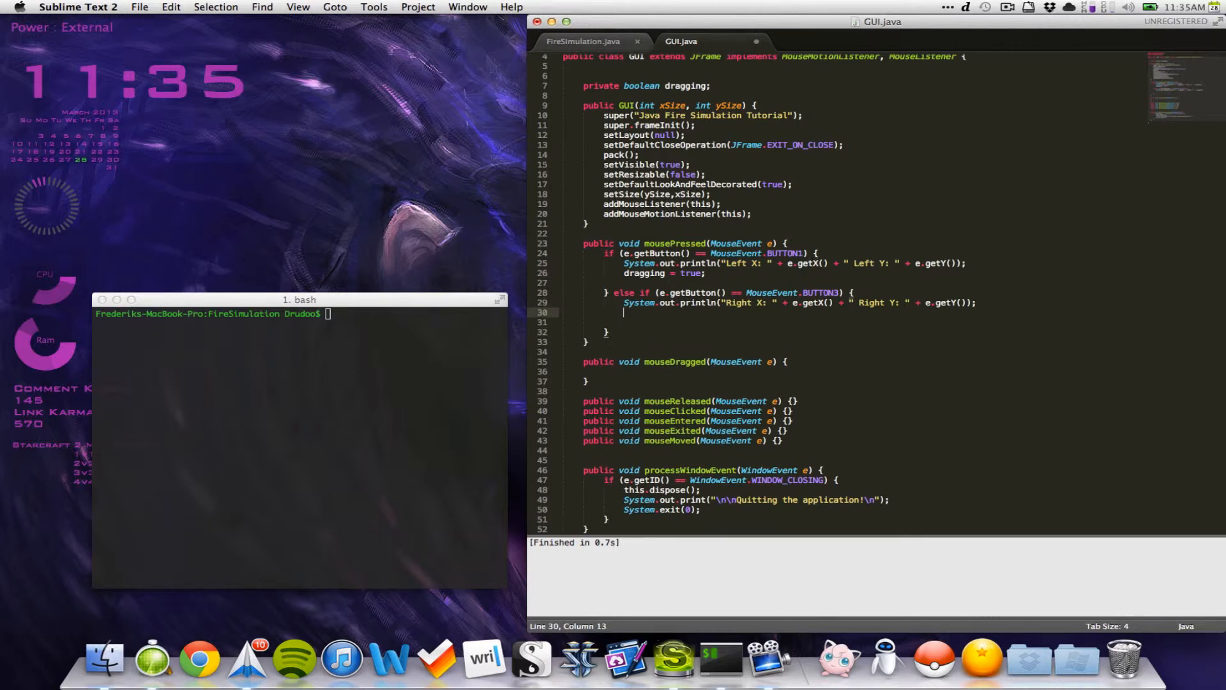
type("dragging = false;")
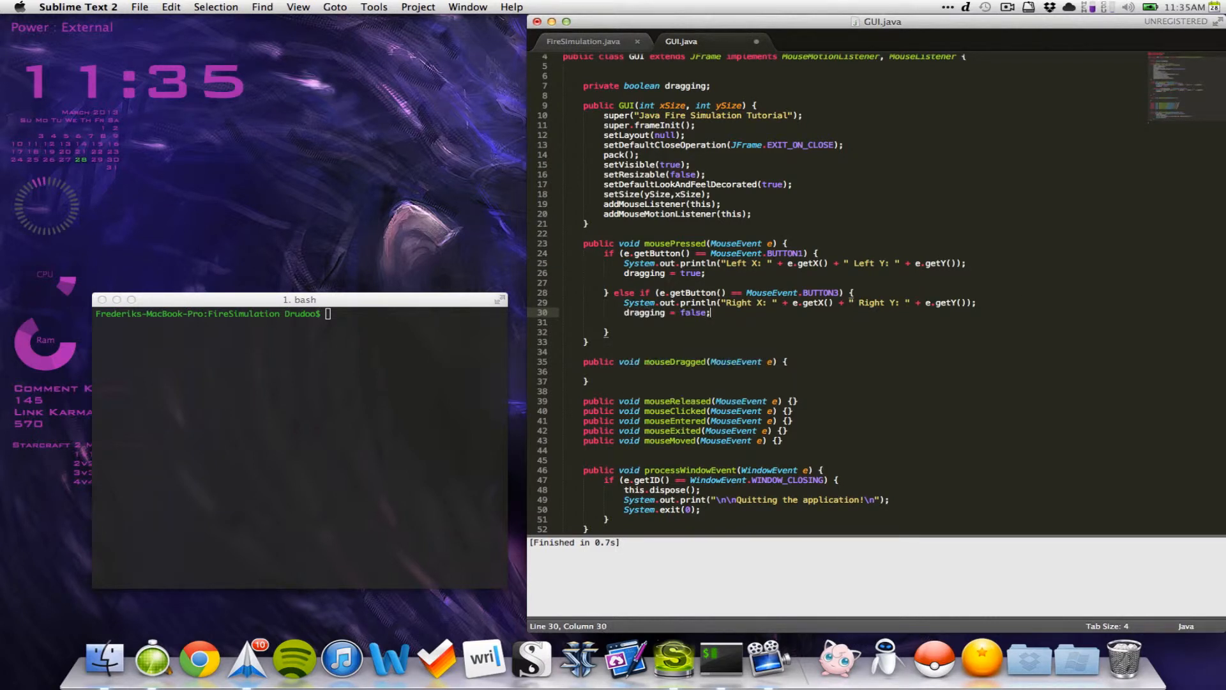
left_click(605, 370)
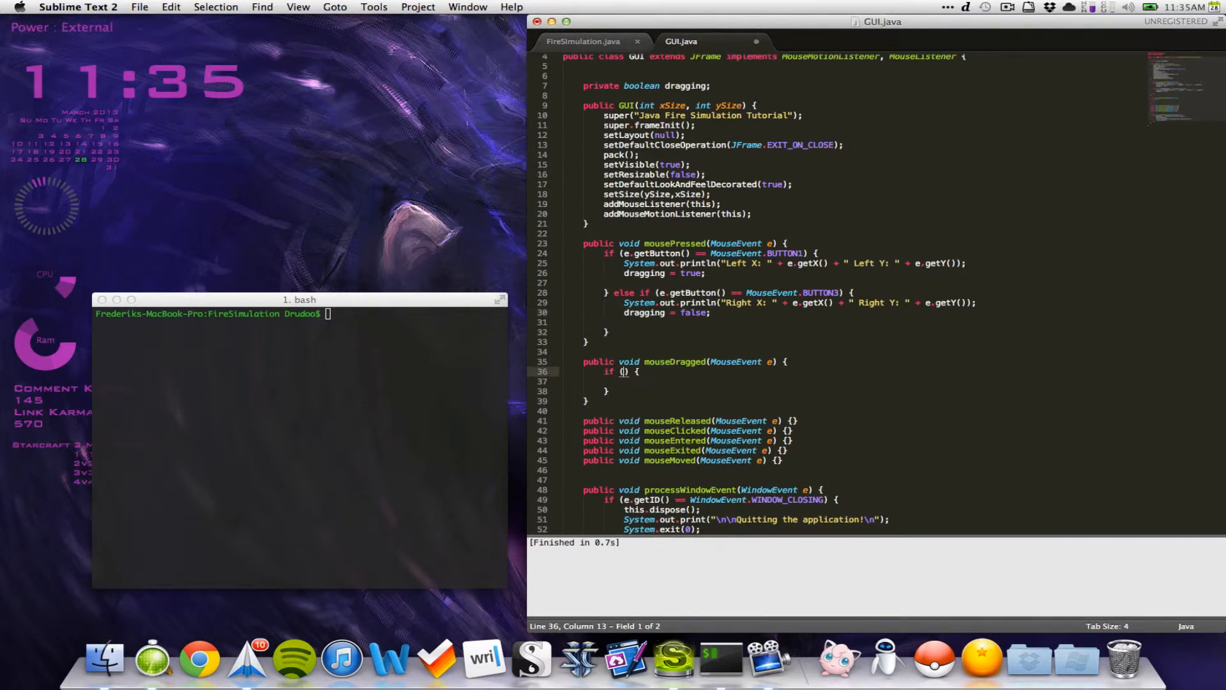
- Make mouseDragged print Dragging Left if dragging, else Dragging Right, and prepare the rerun command
type("dragging")
left_click(847, 391)
type(" else if (default:")
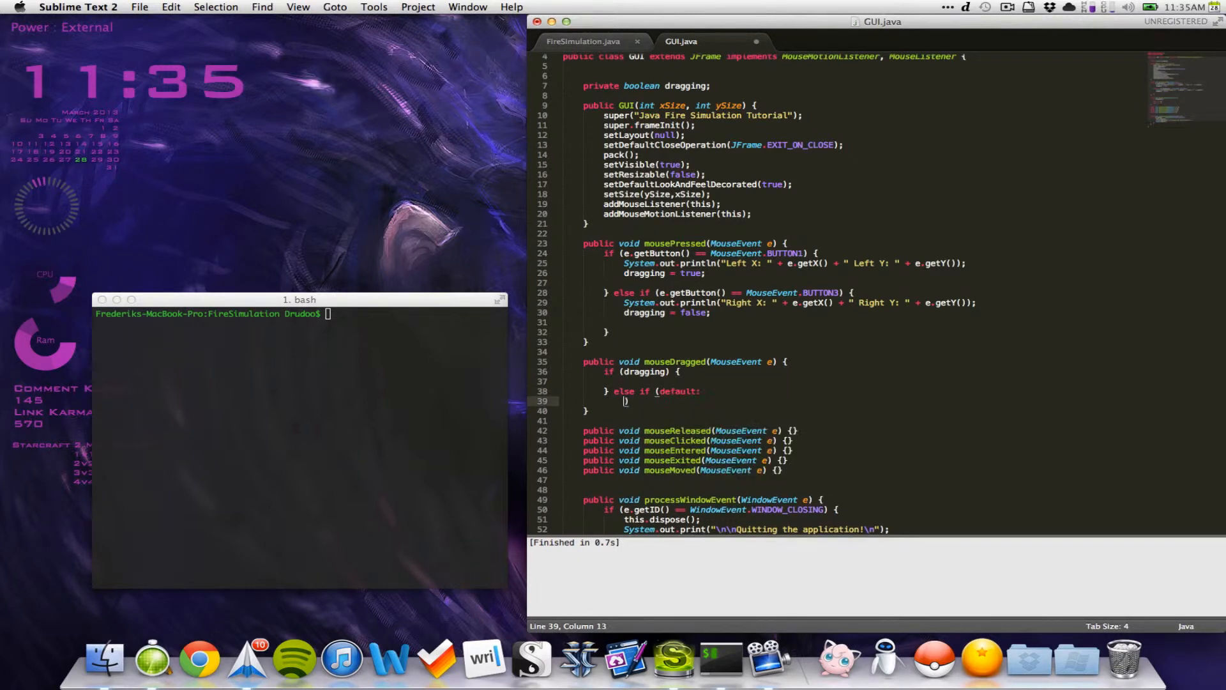
type("dragging) {")
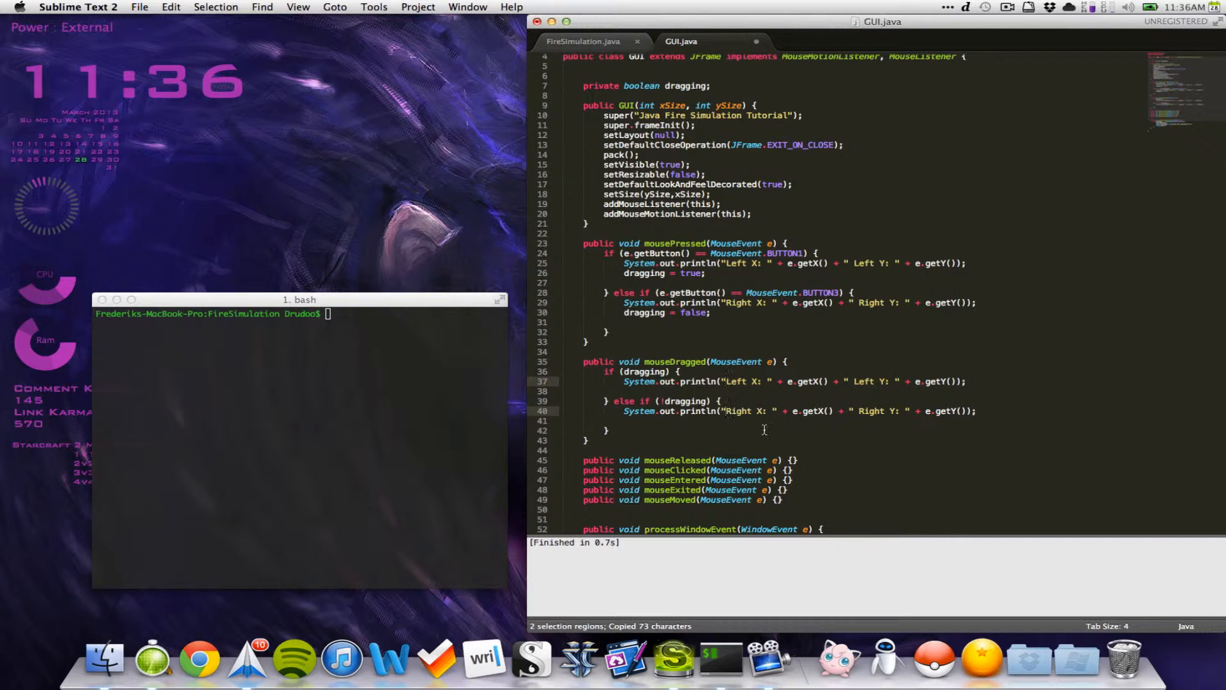
type("Dragging")
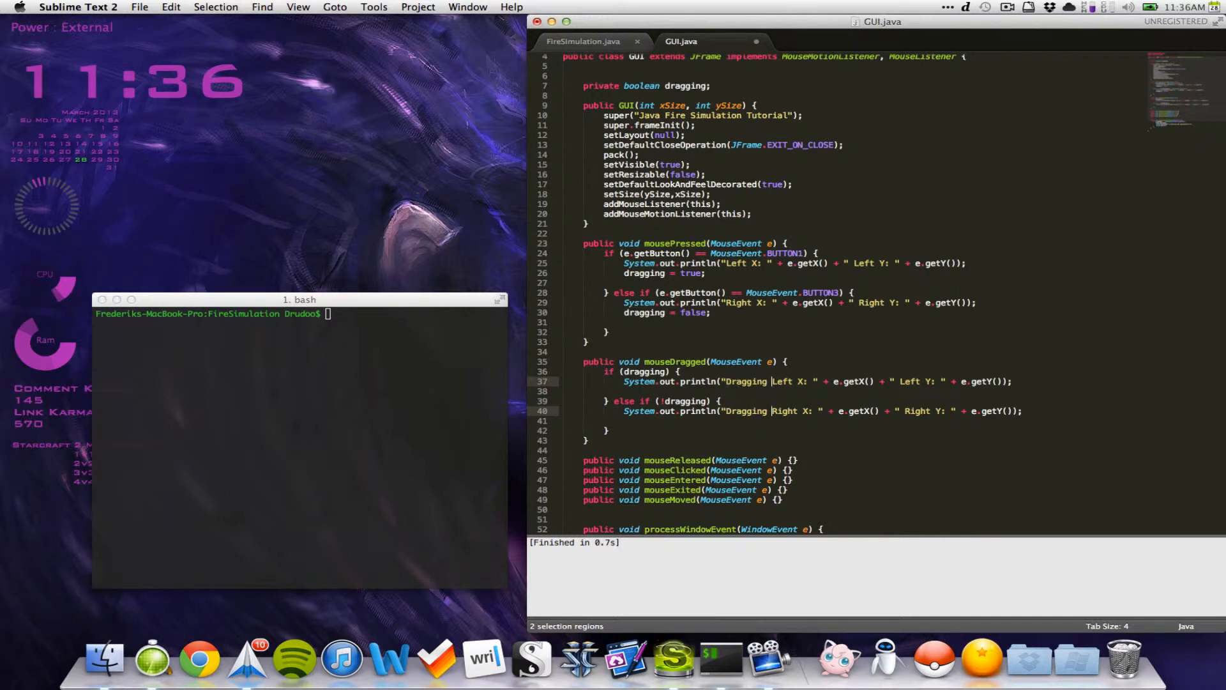
type("java FireSimulation 600 1000")
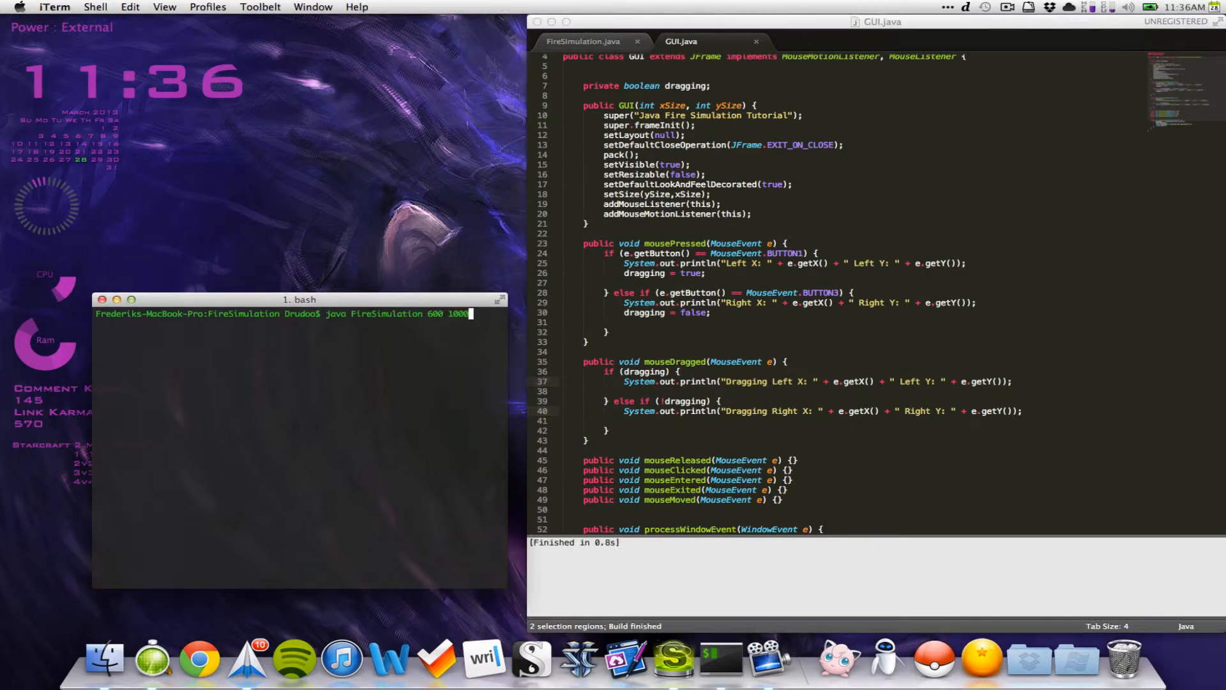
- Run FireSimulation and drag with left and right buttons to log both drag types
key("Return")
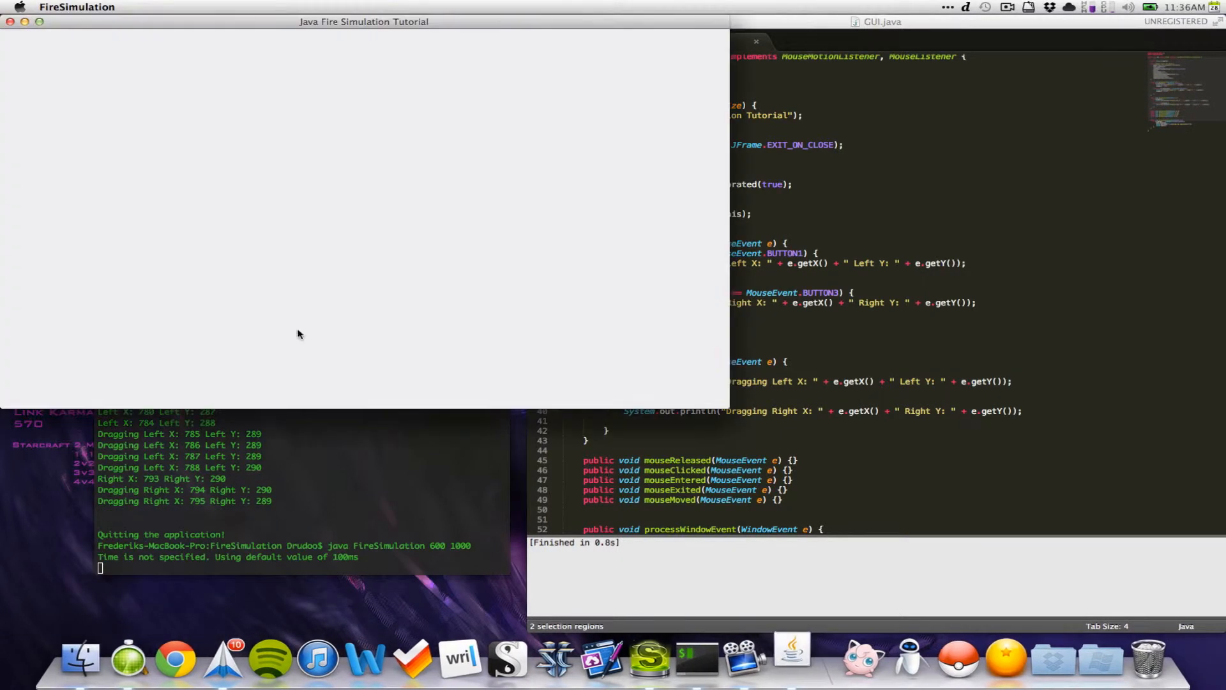
mouse_move(225, 36)
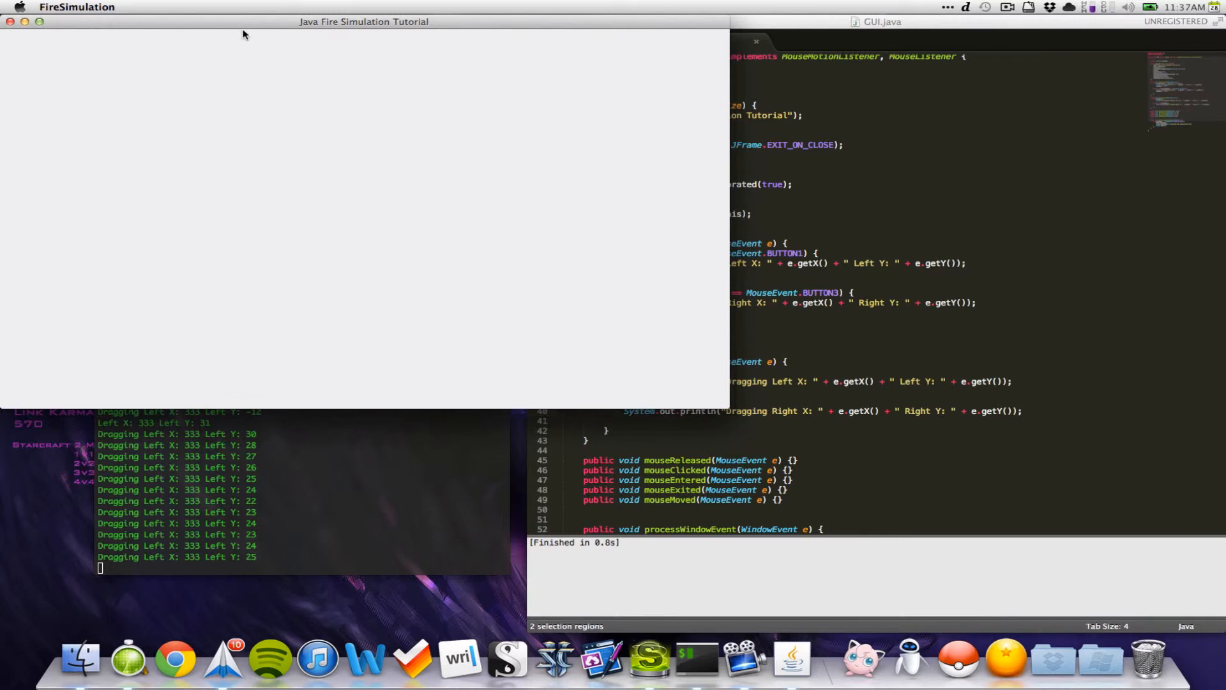
mouse_move(19, 50)
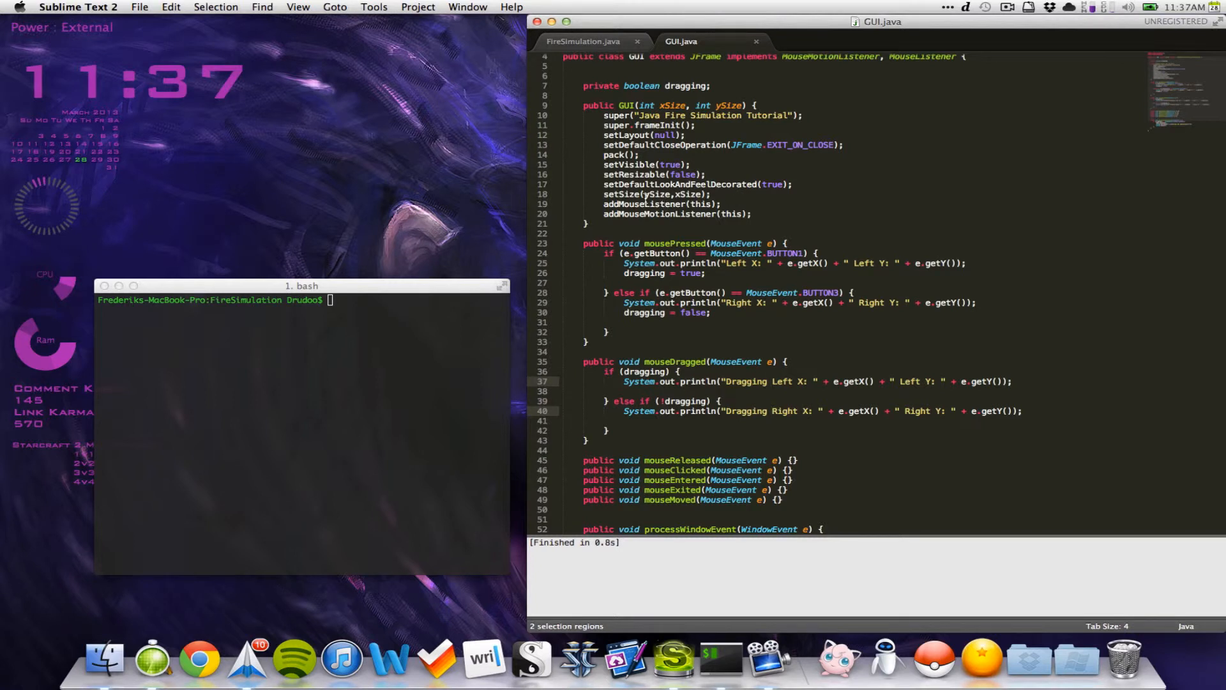
- Change the window size call to setSize(ySize, xSize+22)
left_click(704, 194)
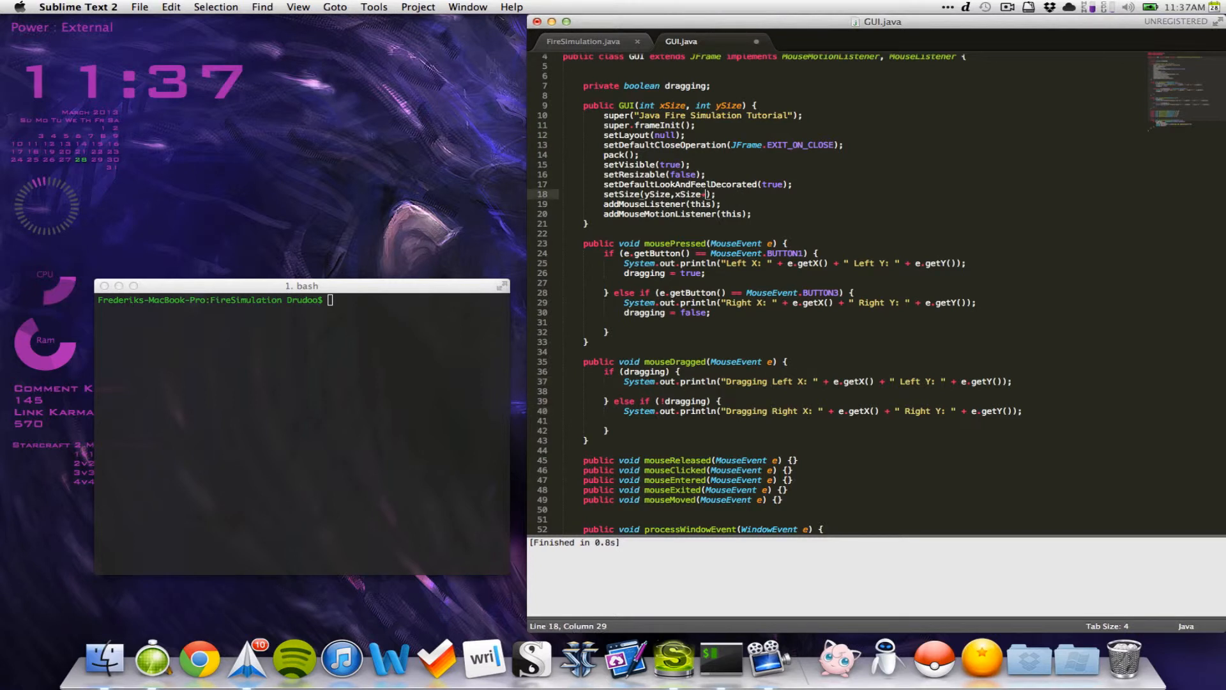
type("+22")
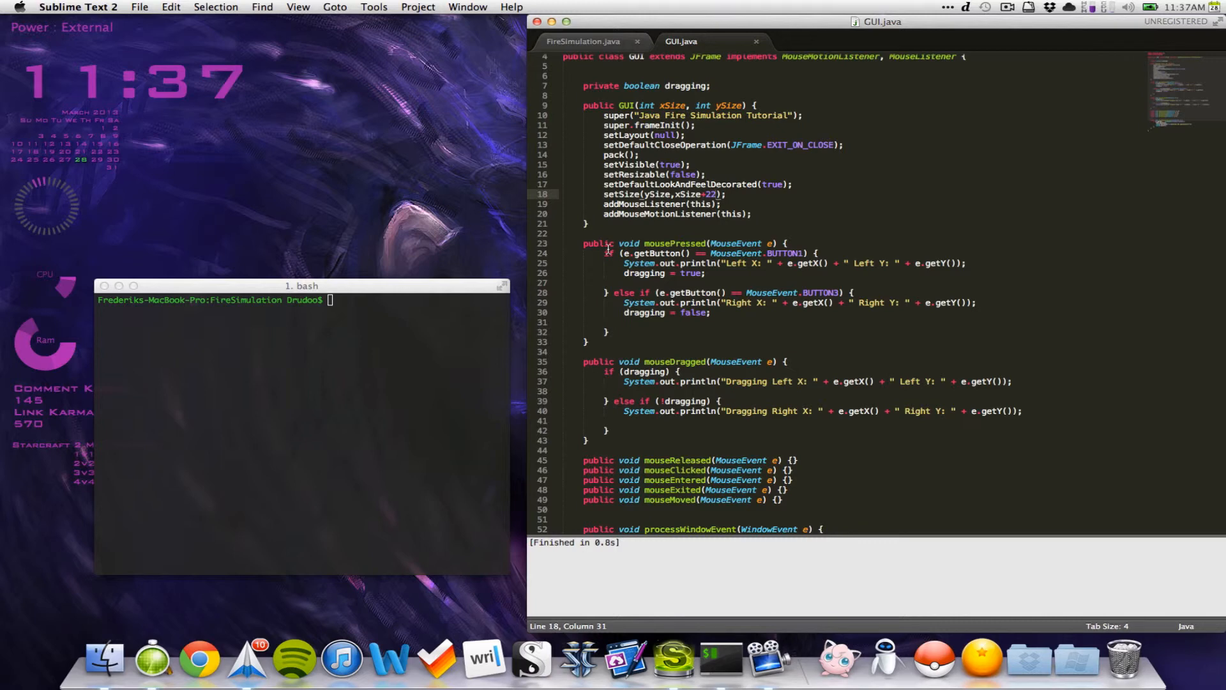
scroll("down", 3)
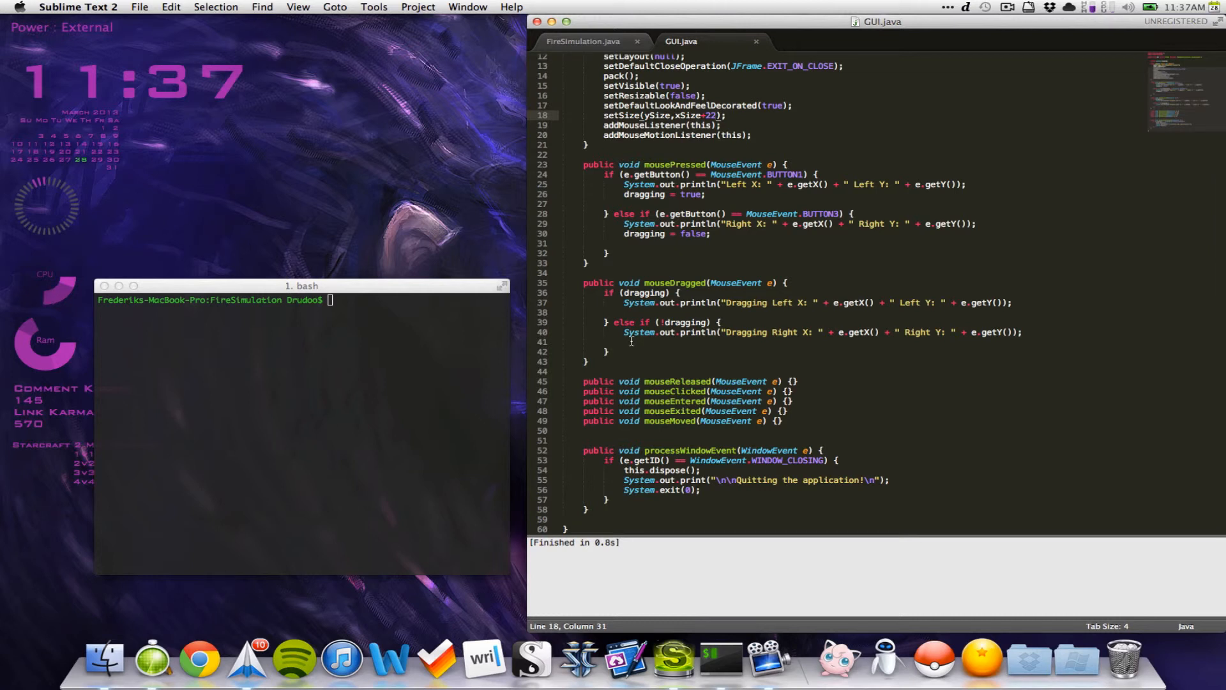
mouse_move(631, 341)
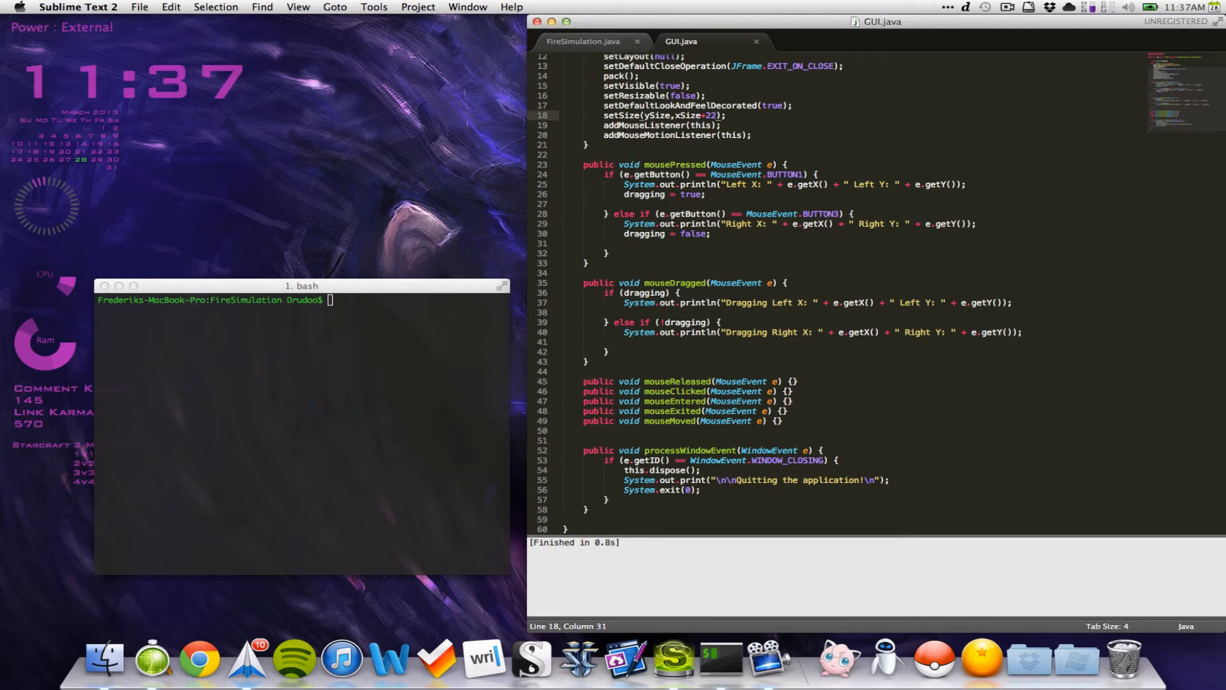
mouse_move(844, 4)
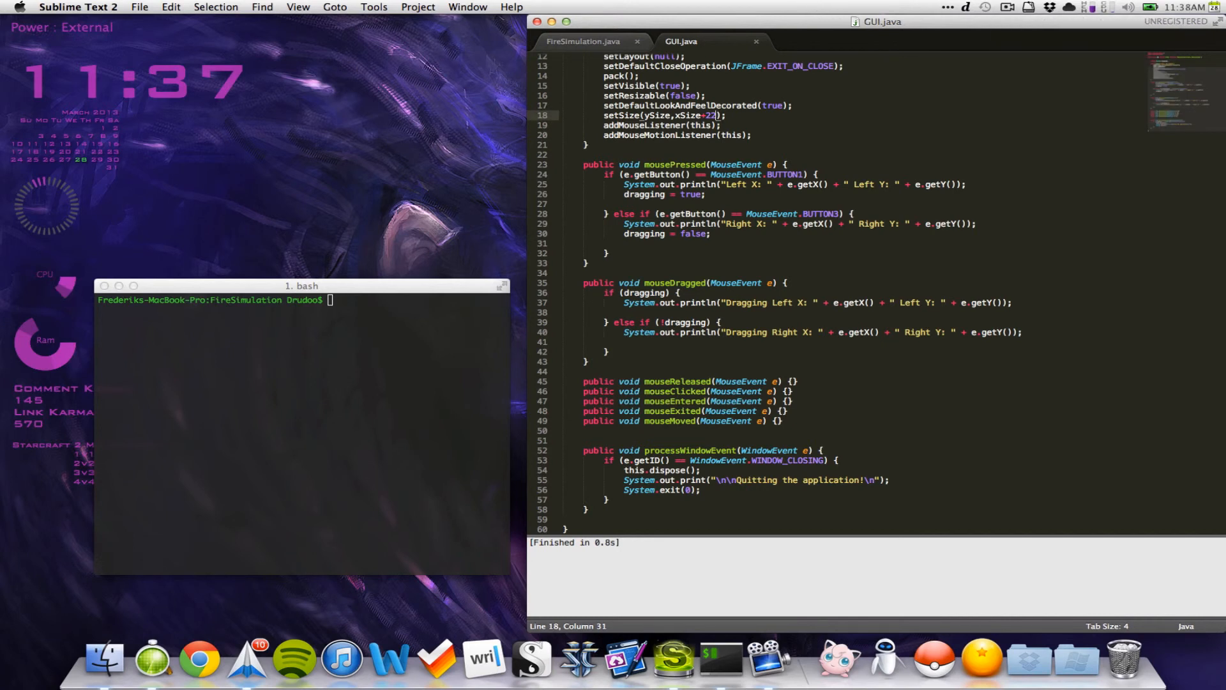
scroll("up", 3)
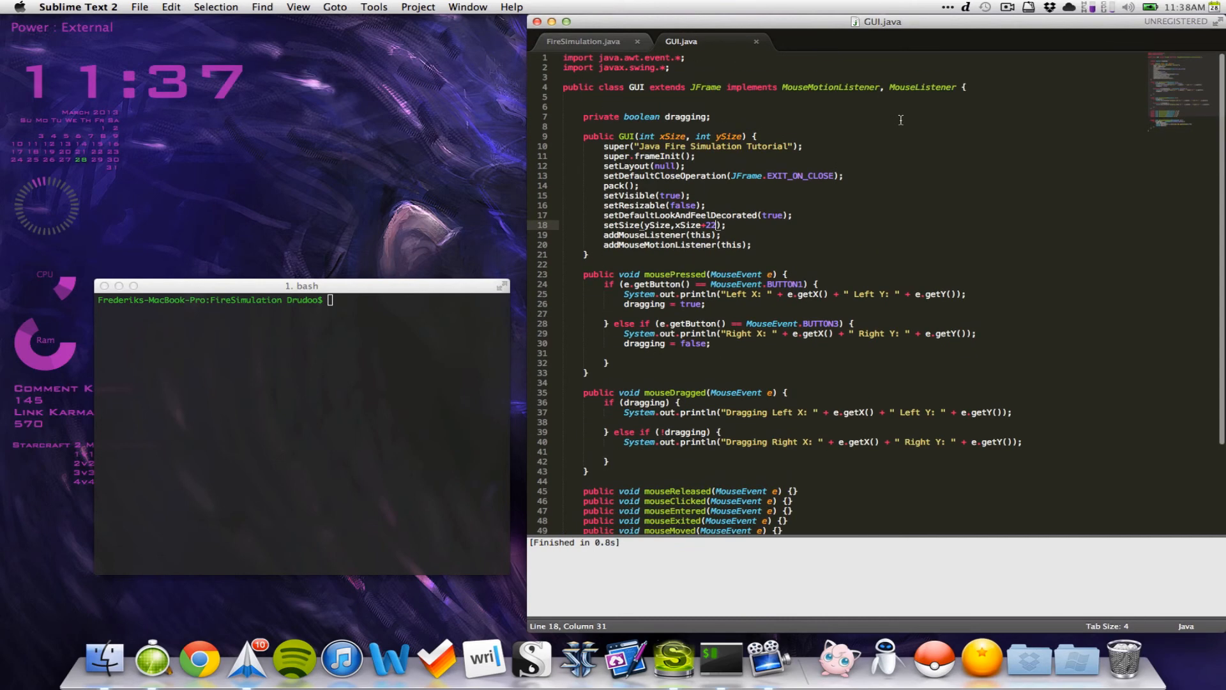
scroll("down", 3)
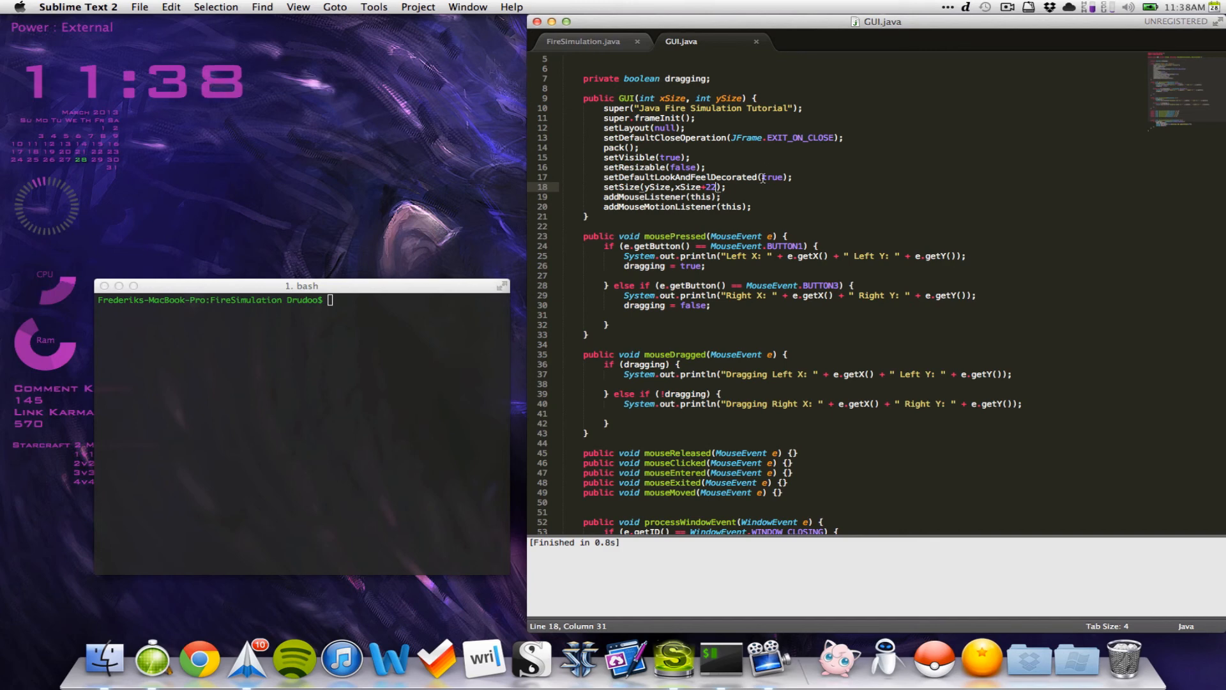
scroll("up", 3)
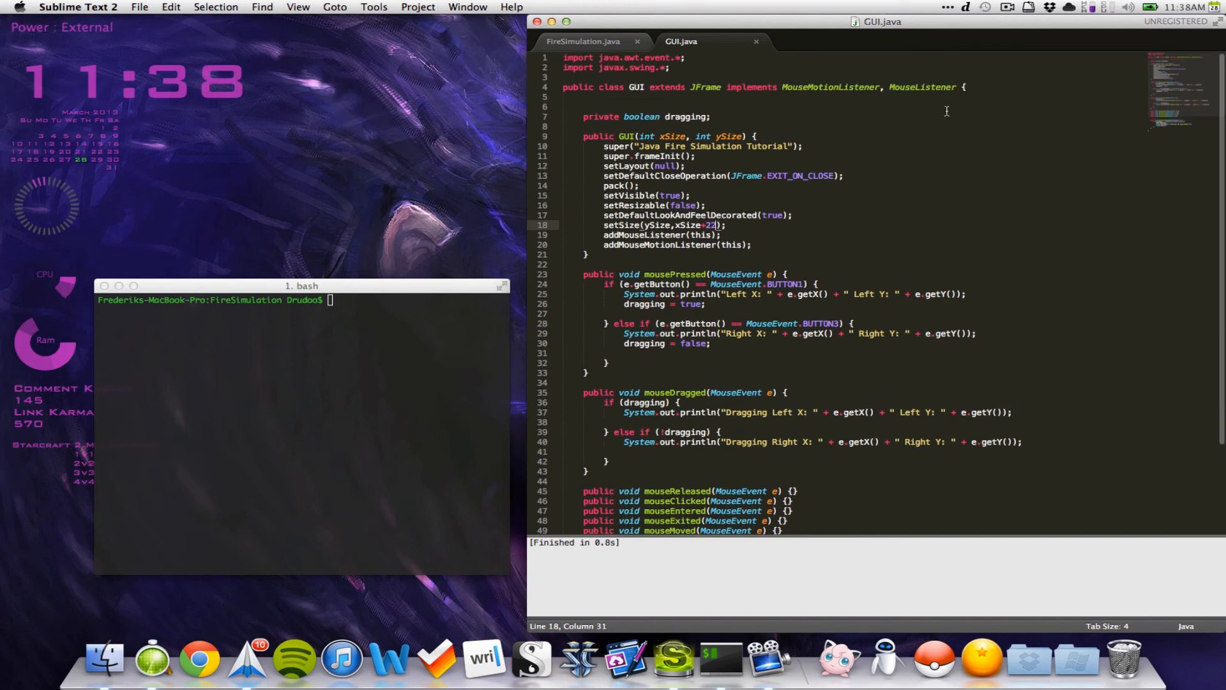